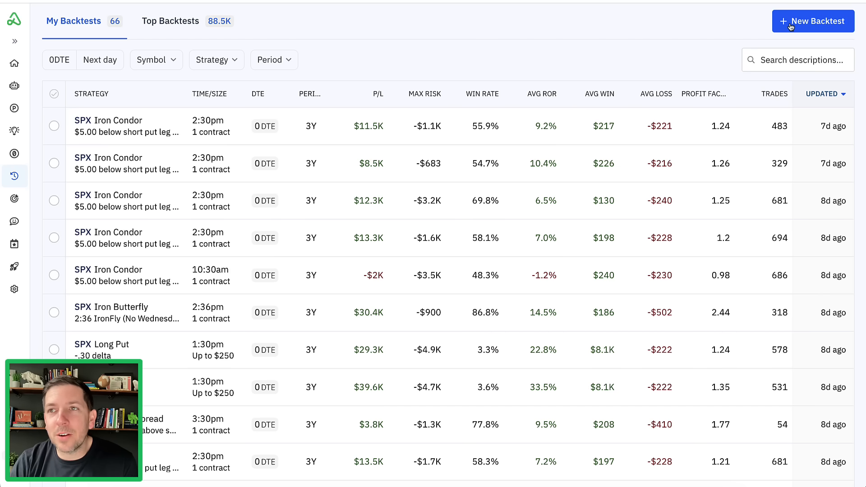
Begin a new 0DTE backtest on SPX and review the prefilled form.
{"action": "left_click", "coordinate": [813, 21]}
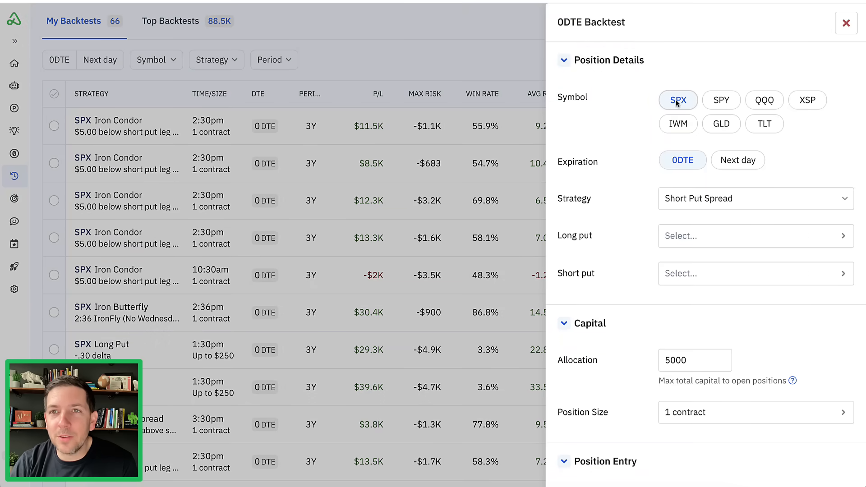
{"action": "scroll", "scroll_direction": "down", "scroll_amount": 3}
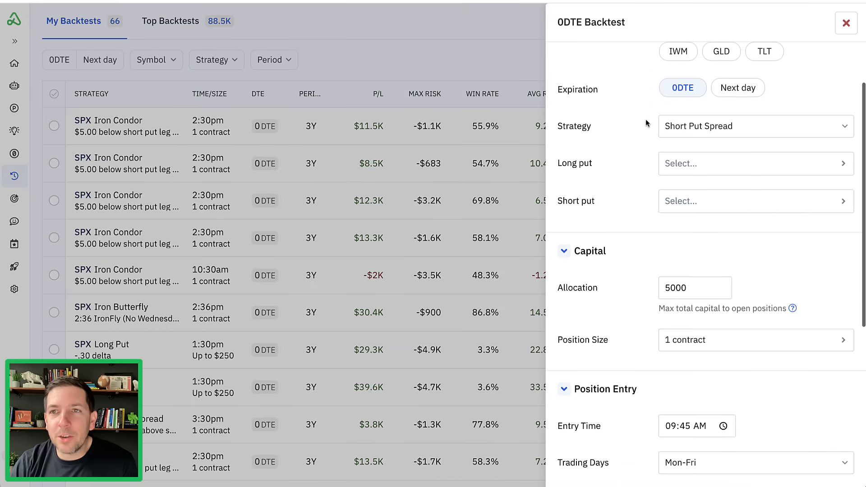
{"action": "scroll", "scroll_direction": "down", "scroll_amount": 3}
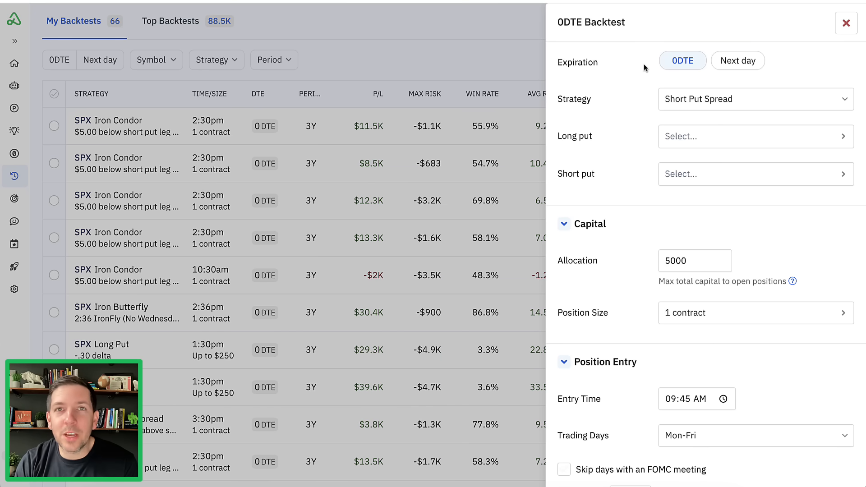
{"action": "mouse_move", "coordinate": [722, 109]}
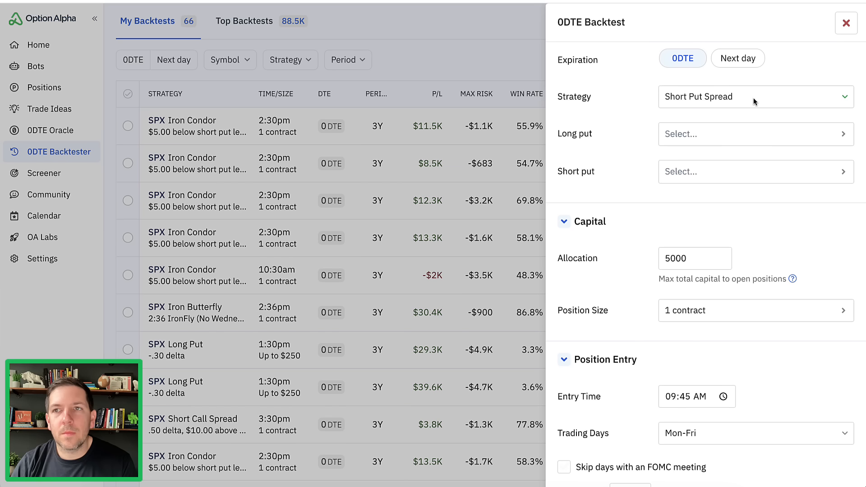
Set the strategy to Iron Condor with .30 delta short strikes.
{"action": "left_click", "coordinate": [755, 96]}
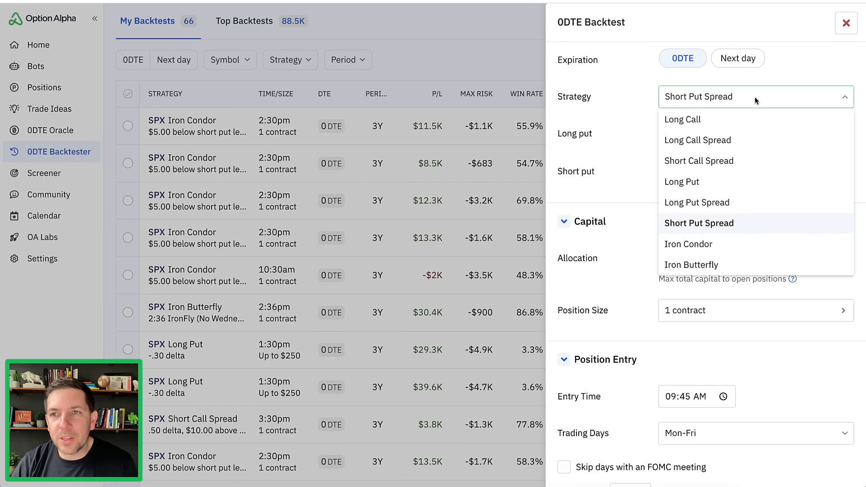
{"action": "left_click", "coordinate": [688, 244]}
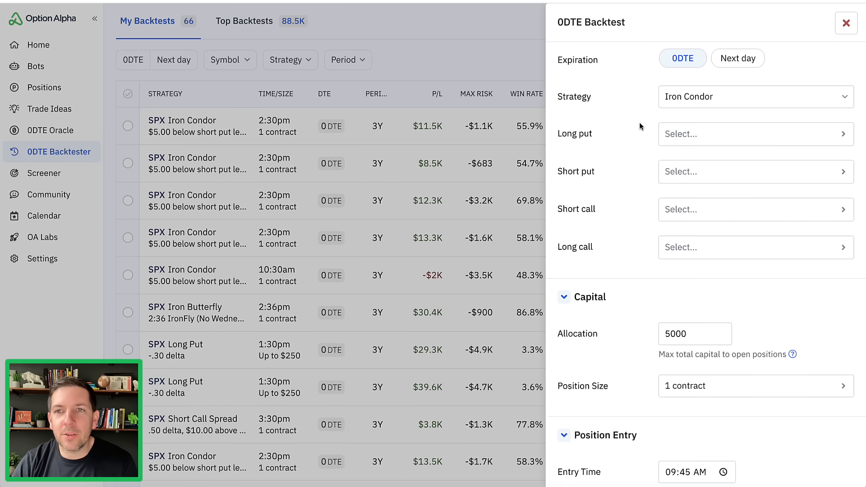
{"action": "left_click", "coordinate": [755, 133]}
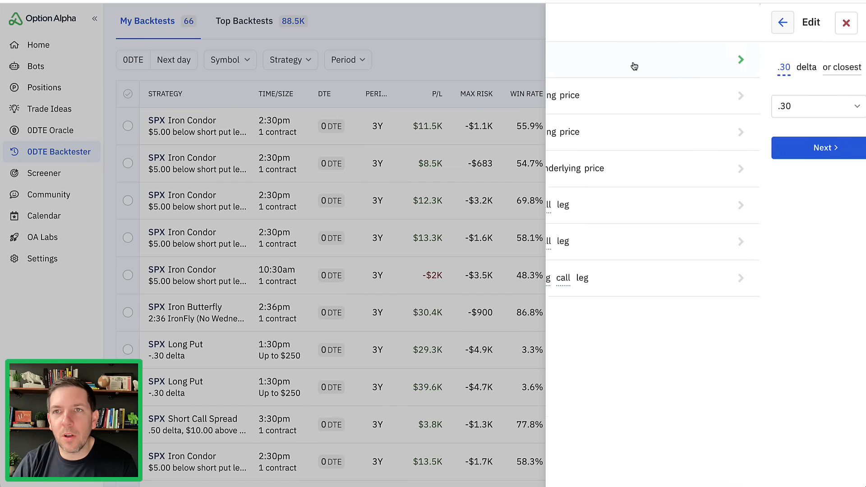
{"action": "left_click", "coordinate": [783, 22]}
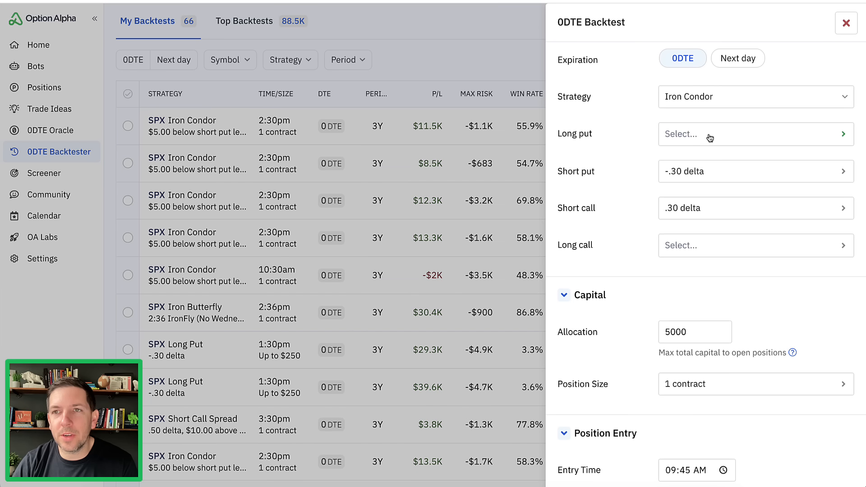
Place the long put $5.00 below and the long call $5.00 above the short legs.
{"action": "left_click", "coordinate": [752, 134]}
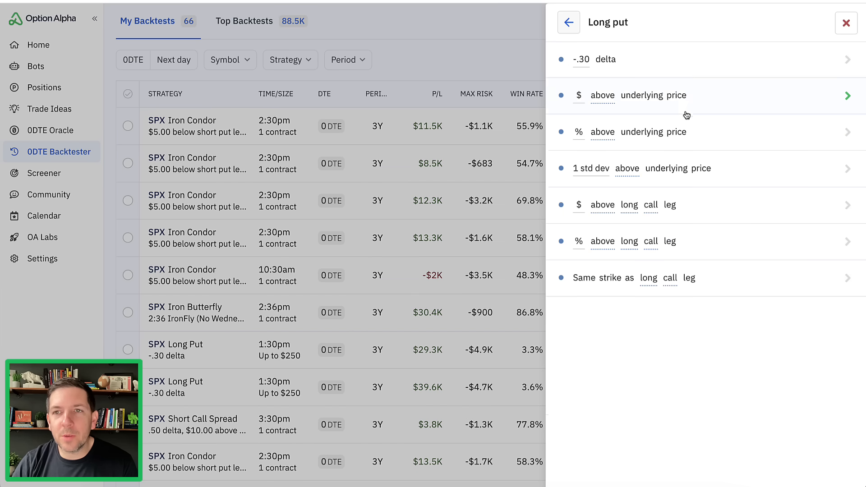
{"action": "mouse_move", "coordinate": [707, 206]}
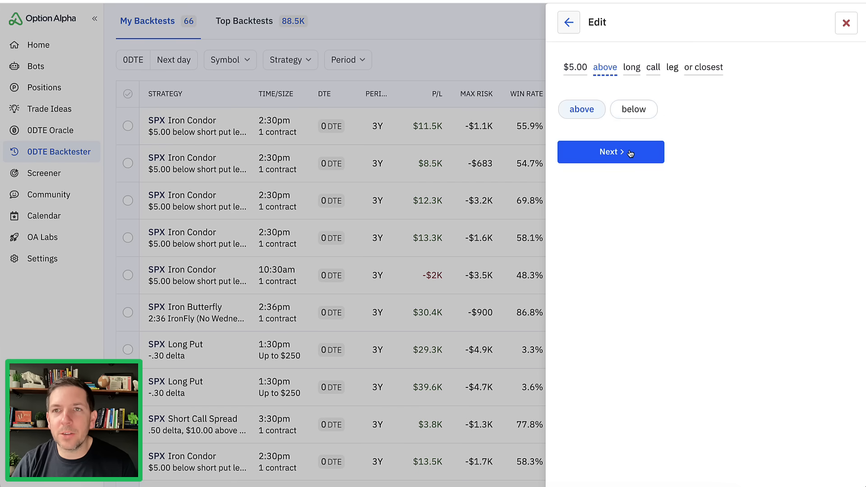
{"action": "left_click", "coordinate": [634, 110]}
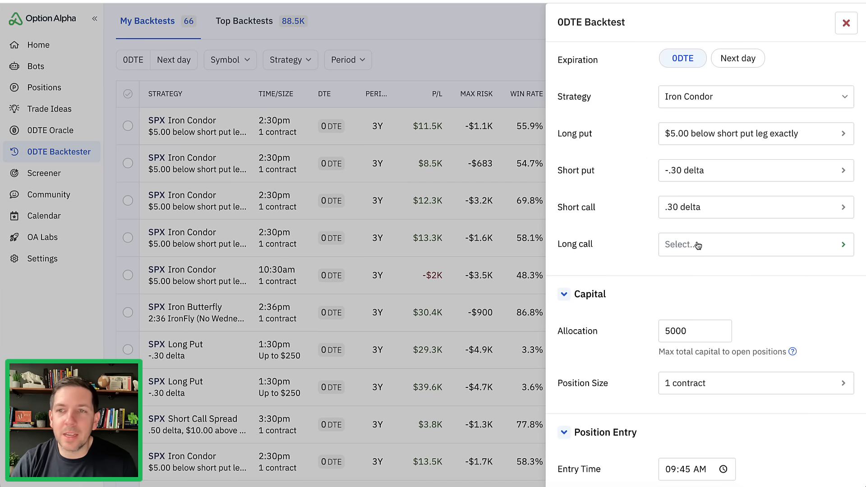
{"action": "left_click", "coordinate": [754, 244]}
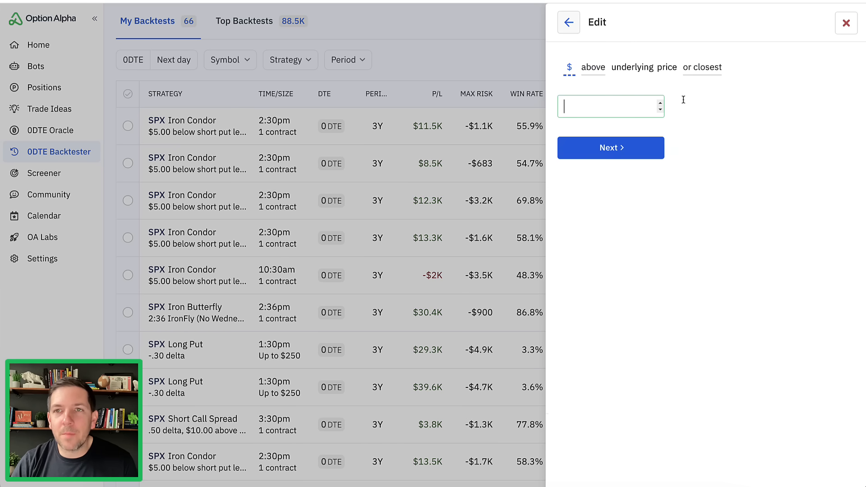
{"action": "type", "text": "5.00"}
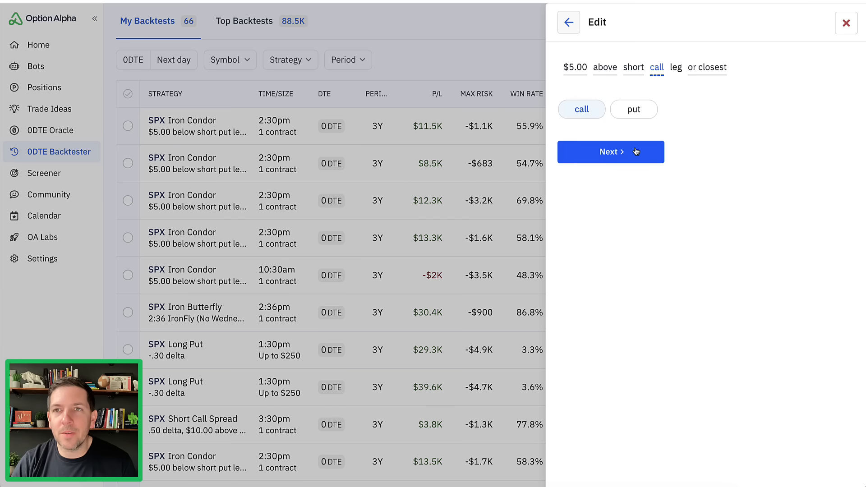
{"action": "left_click", "coordinate": [610, 151]}
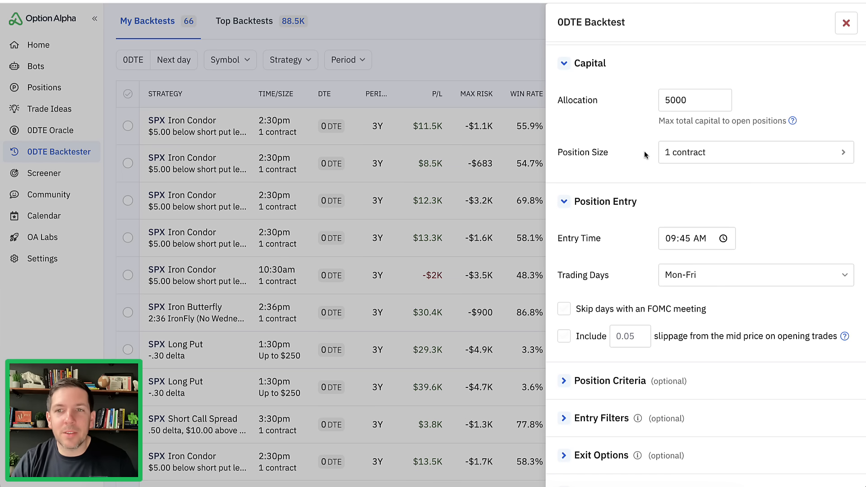
Set entry time to 10:30 AM, skip FOMC days and include opening-trade slippage.
{"action": "scroll", "scroll_direction": "down", "scroll_amount": 3}
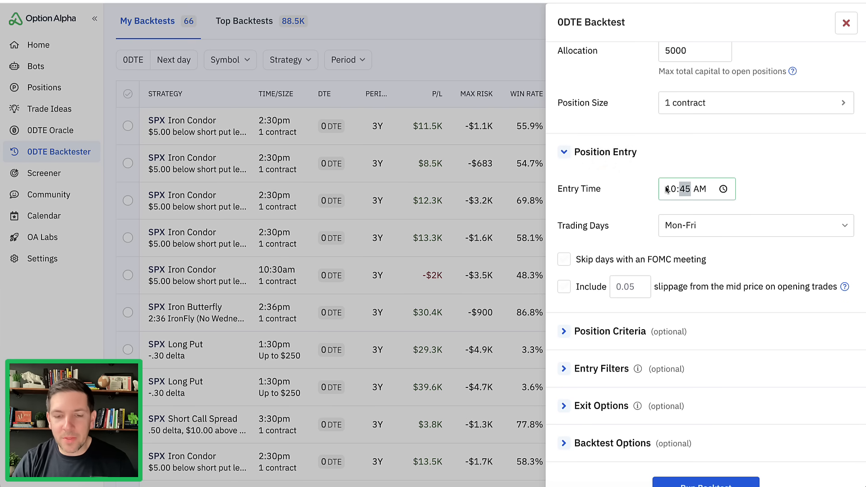
{"action": "type", "text": "10:30 AM"}
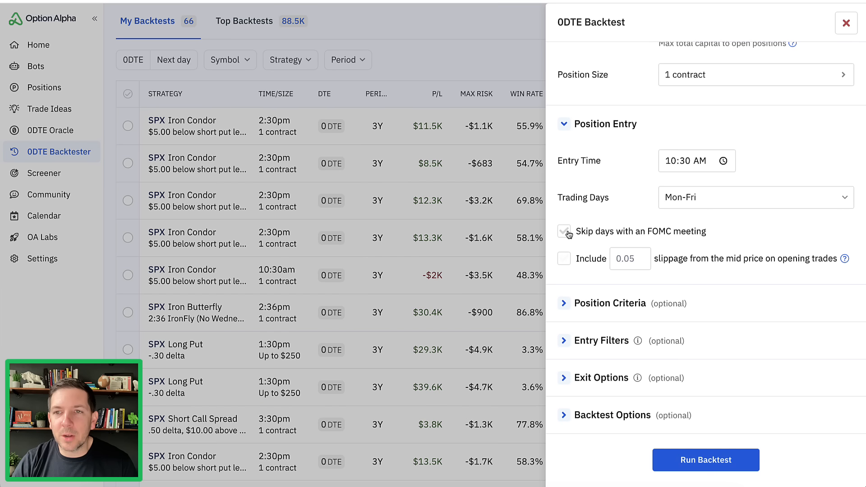
{"action": "left_click", "coordinate": [563, 231]}
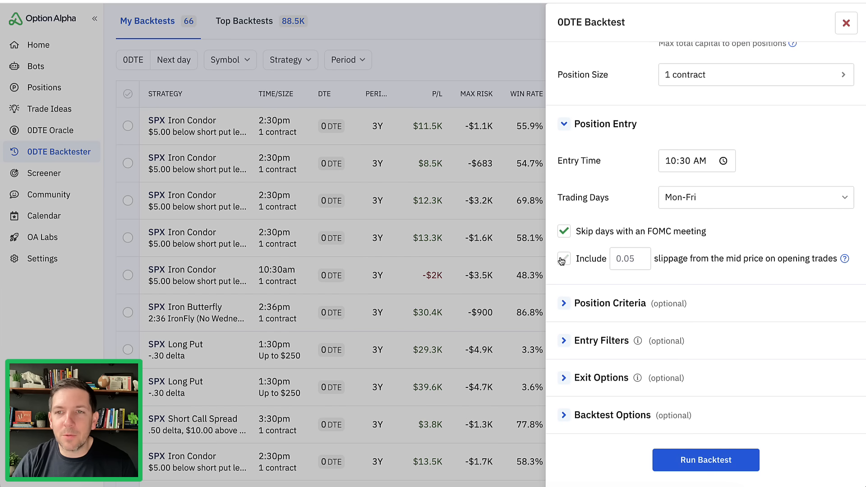
{"action": "left_click", "coordinate": [563, 259]}
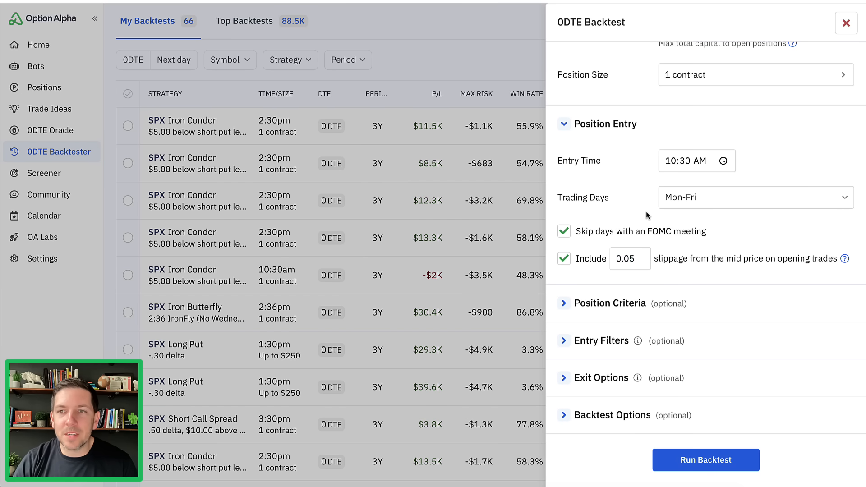
{"action": "mouse_move", "coordinate": [646, 198]}
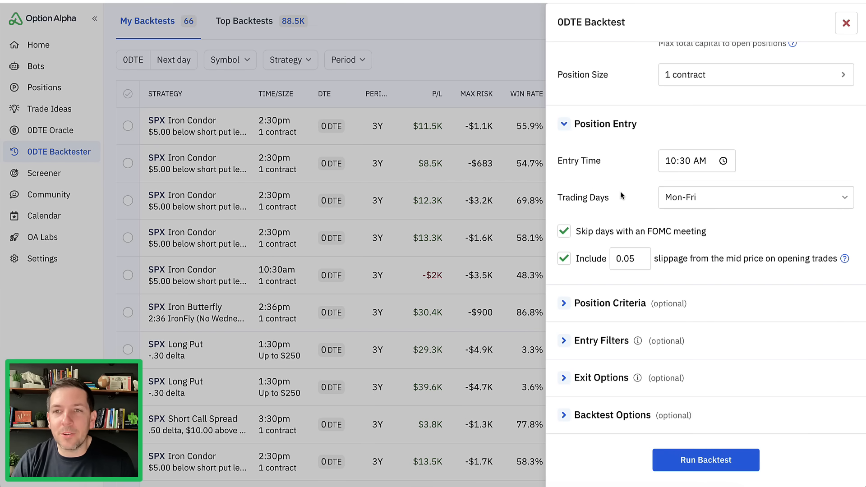
Include 0.05 slippage from mid on closing trades in Exit Options.
{"action": "scroll", "scroll_direction": "down", "scroll_amount": 3}
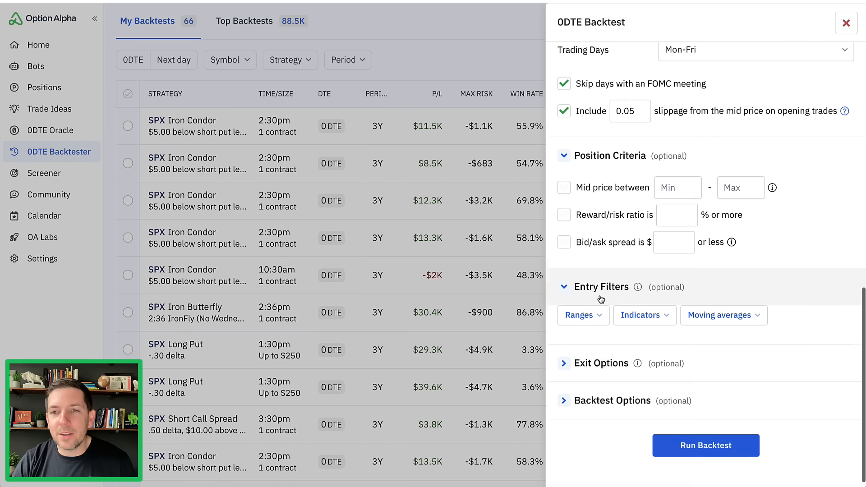
{"action": "scroll", "scroll_direction": "down", "scroll_amount": 3}
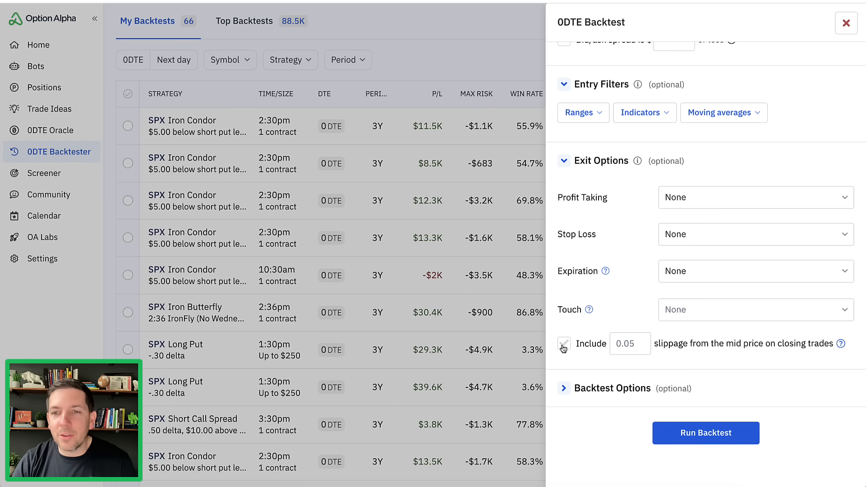
{"action": "left_click", "coordinate": [563, 344]}
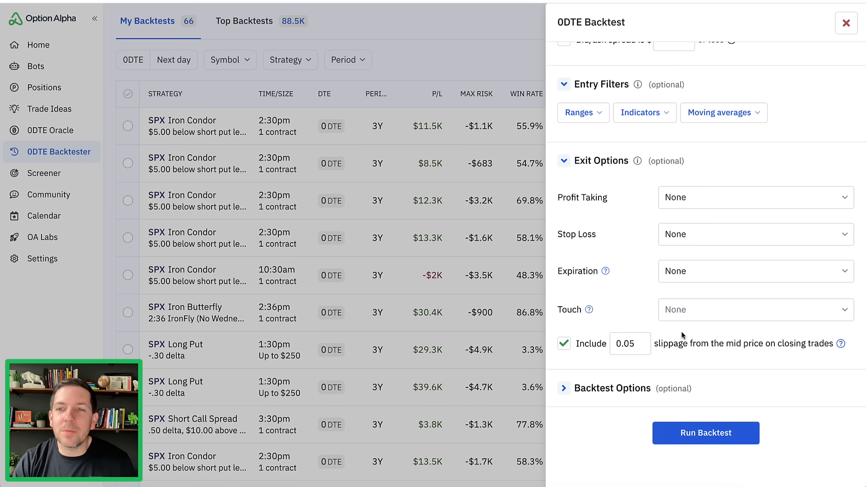
{"action": "mouse_move", "coordinate": [646, 214]}
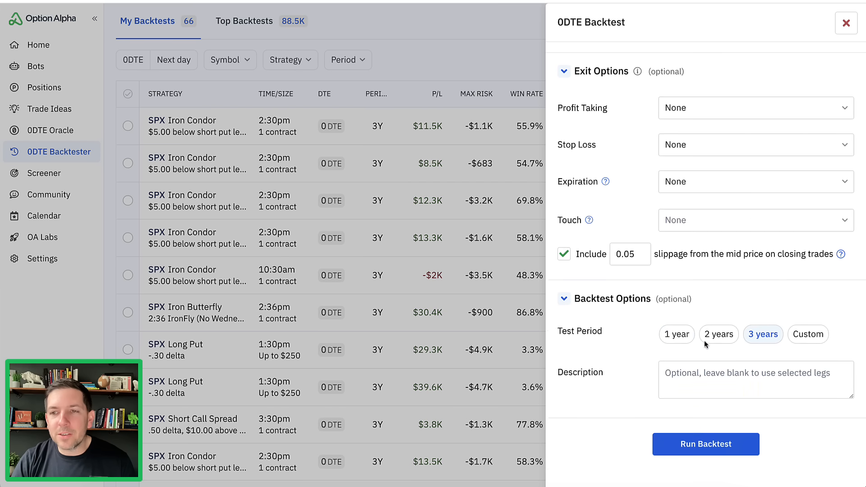
{"action": "mouse_move", "coordinate": [656, 348]}
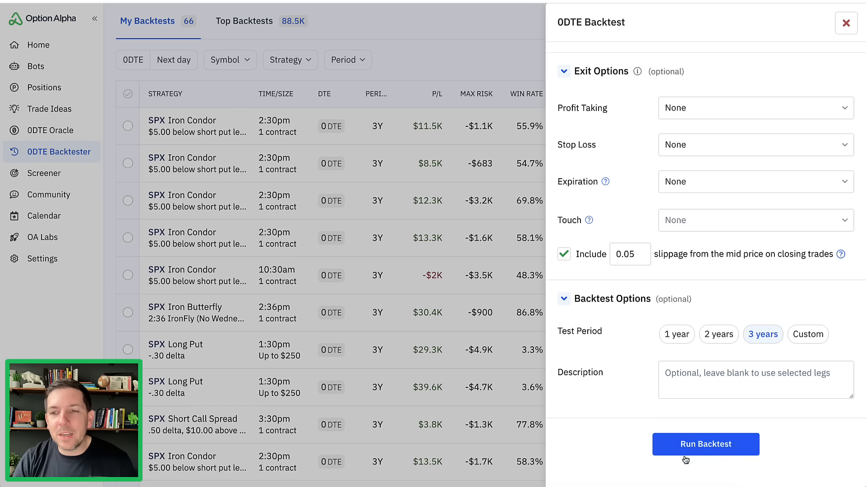
Run the 10:30 AM iron condor backtest and view its results.
{"action": "left_click", "coordinate": [705, 444]}
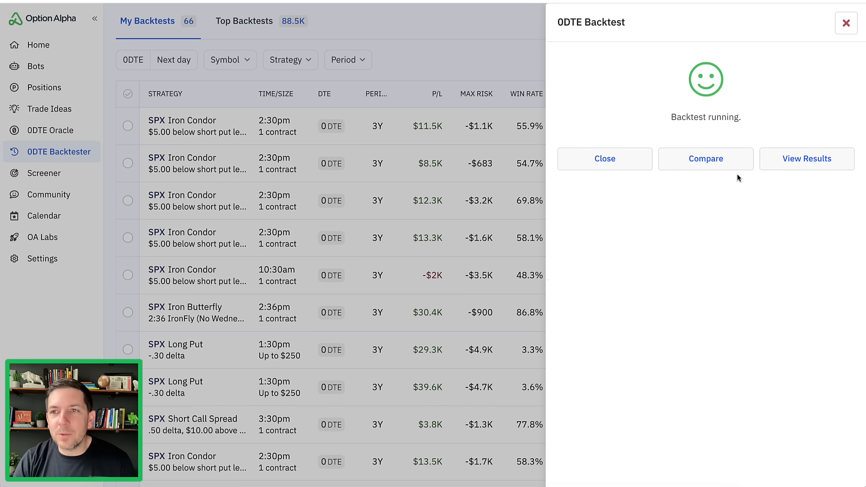
{"action": "left_click", "coordinate": [806, 159]}
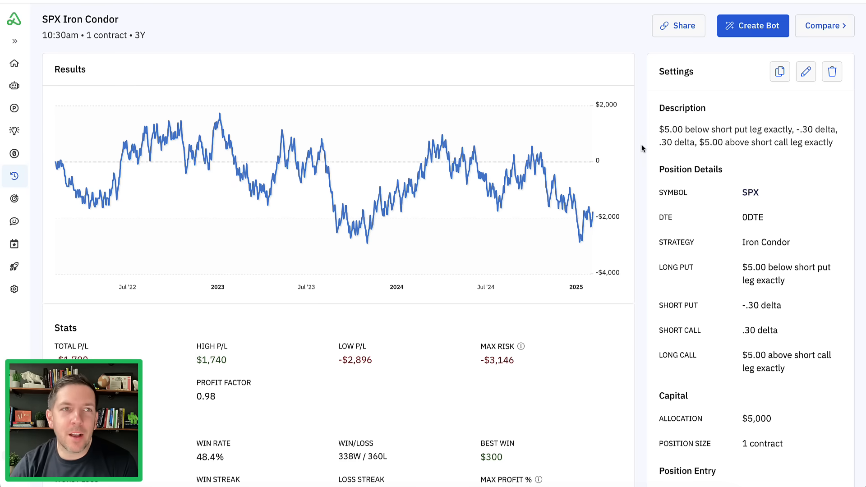
{"action": "mouse_move", "coordinate": [671, 247]}
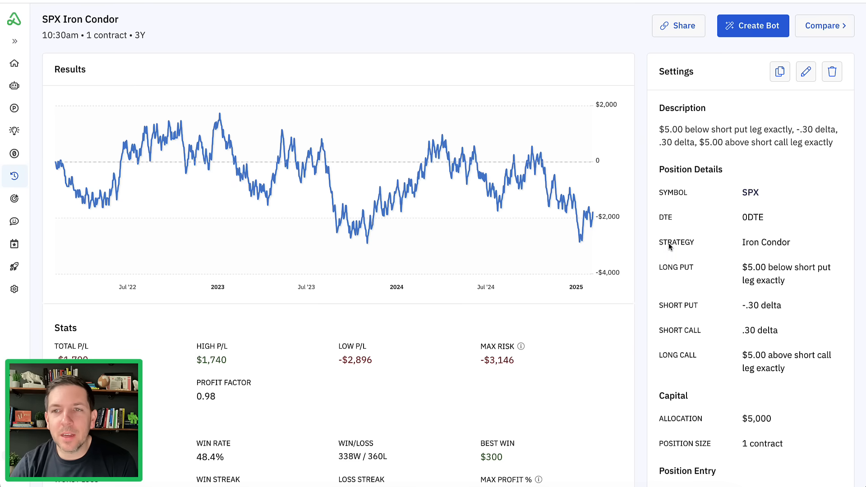
{"action": "mouse_move", "coordinate": [640, 198]}
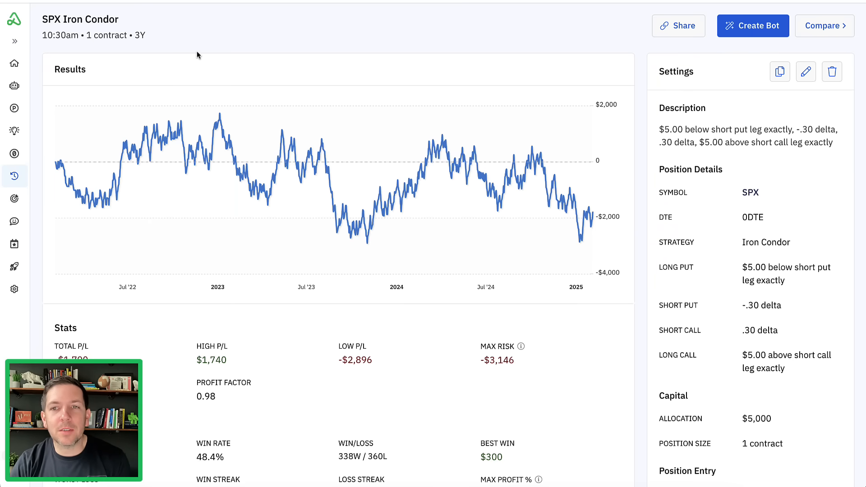
{"action": "scroll", "scroll_direction": "down", "scroll_amount": 3}
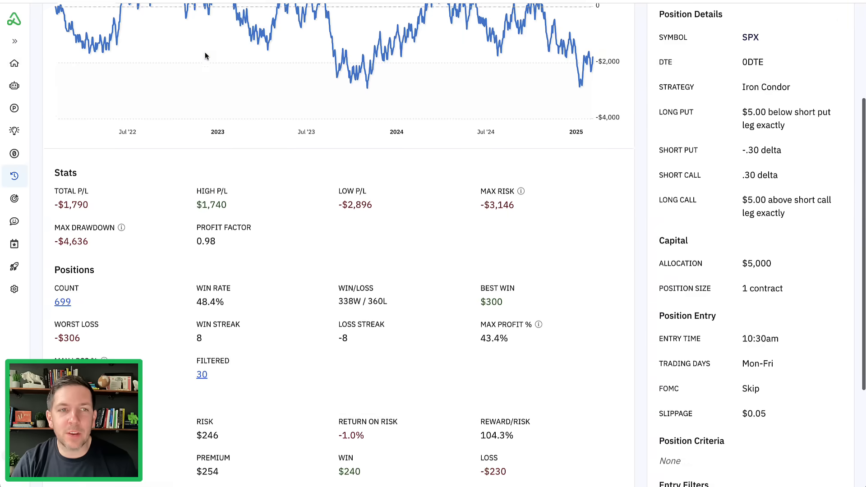
{"action": "scroll", "scroll_direction": "down", "scroll_amount": 3}
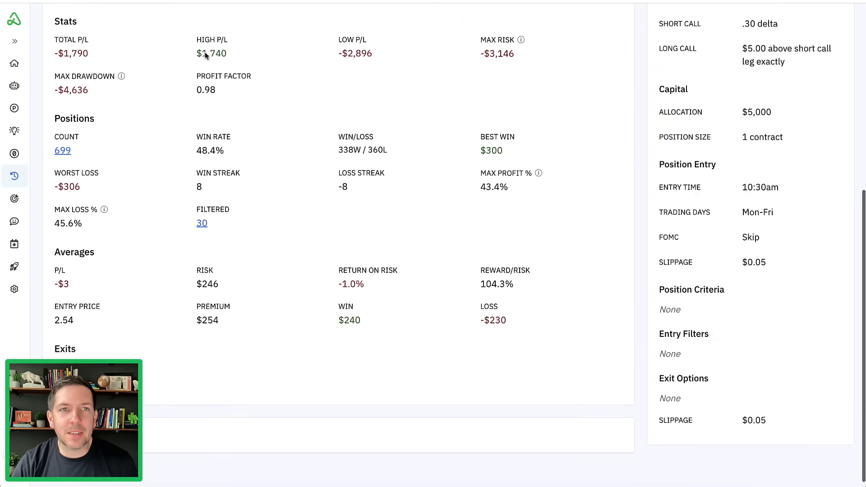
{"action": "scroll", "scroll_direction": "up", "scroll_amount": 3}
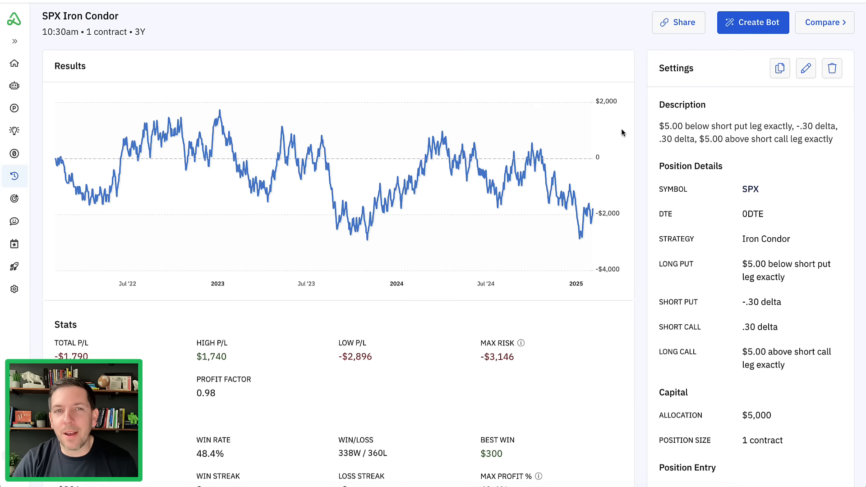
{"action": "mouse_move", "coordinate": [611, 135]}
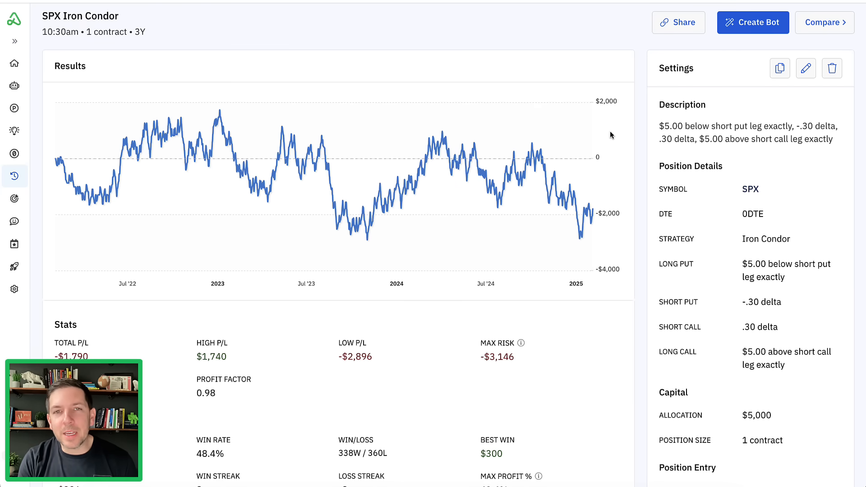
{"action": "scroll", "scroll_direction": "down", "scroll_amount": 3}
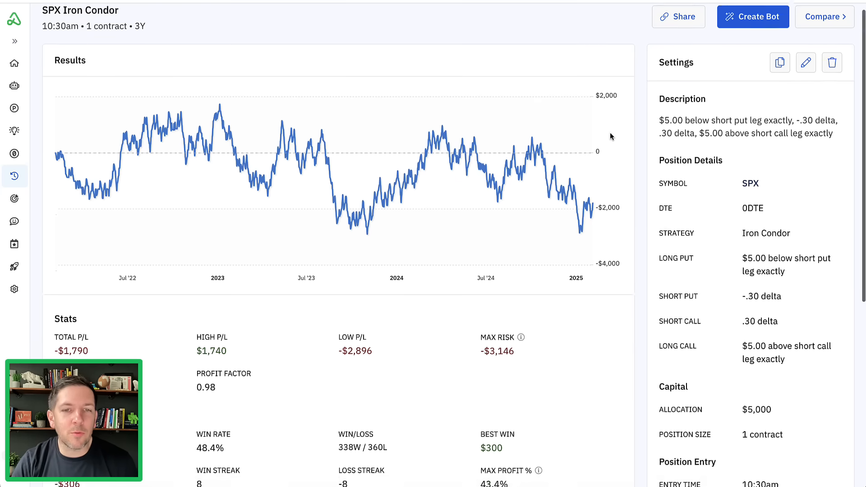
{"action": "scroll", "scroll_direction": "down", "scroll_amount": 3}
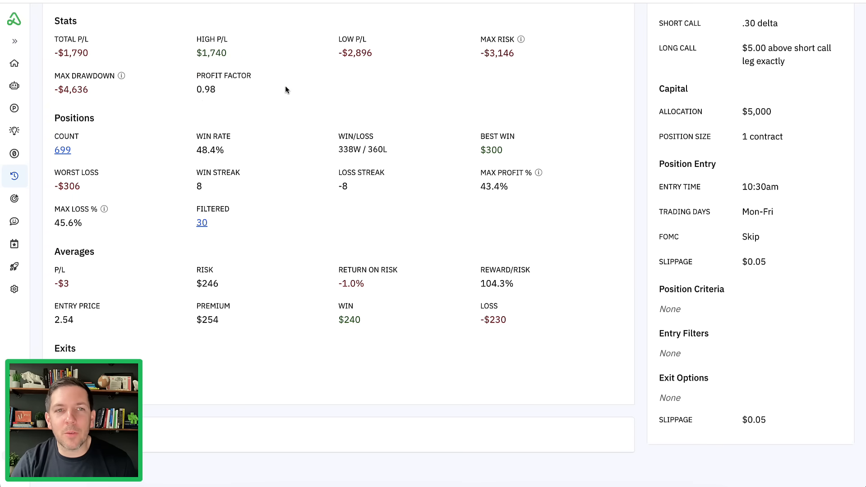
{"action": "mouse_move", "coordinate": [195, 162]}
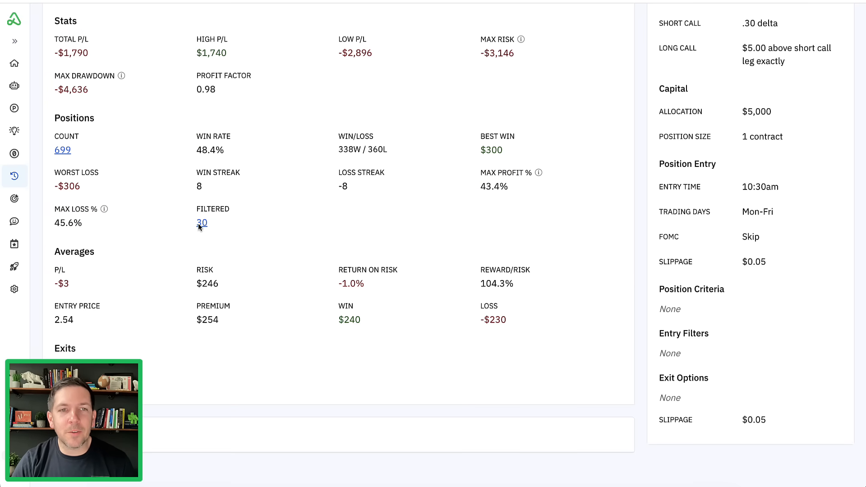
{"action": "mouse_move", "coordinate": [242, 224]}
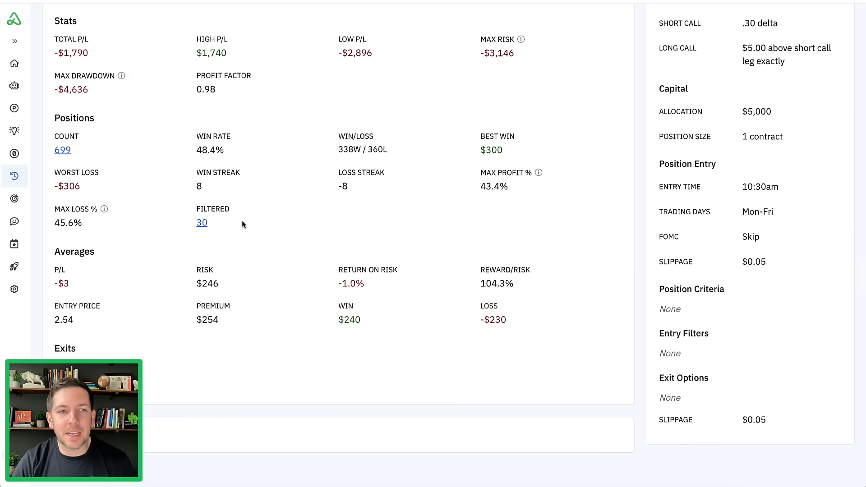
{"action": "scroll", "scroll_direction": "down", "scroll_amount": 3}
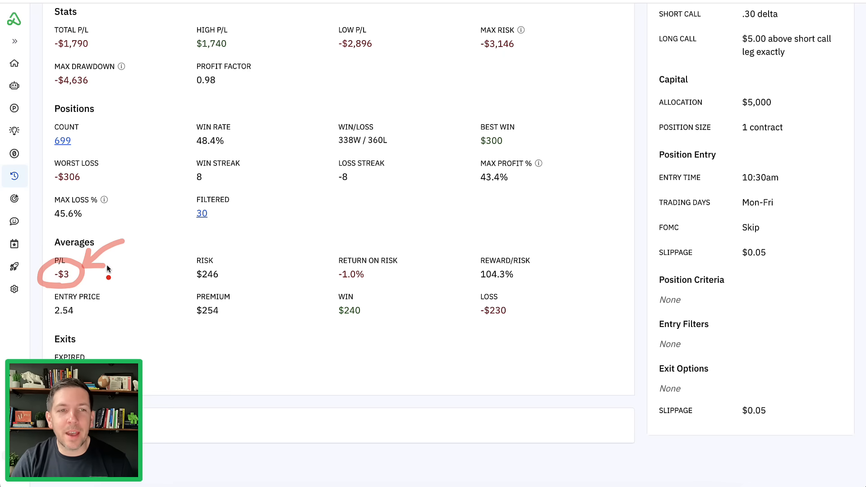
{"action": "mouse_move", "coordinate": [216, 308]}
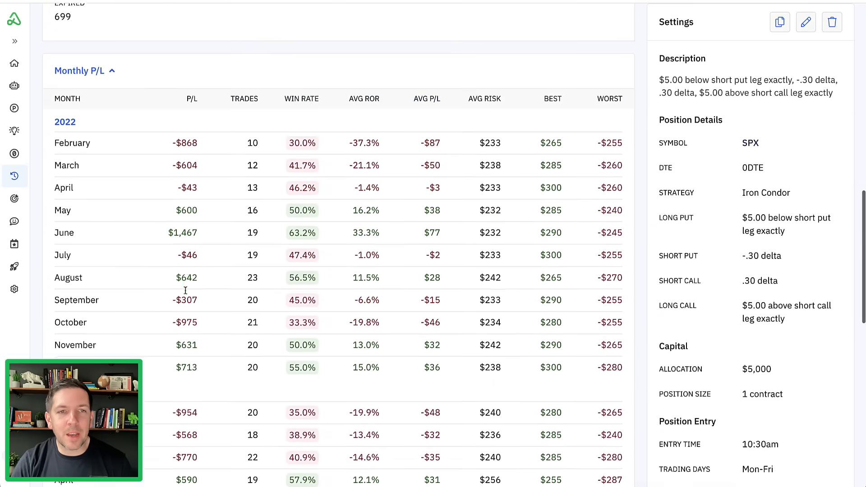
{"action": "scroll", "scroll_direction": "down", "scroll_amount": 3}
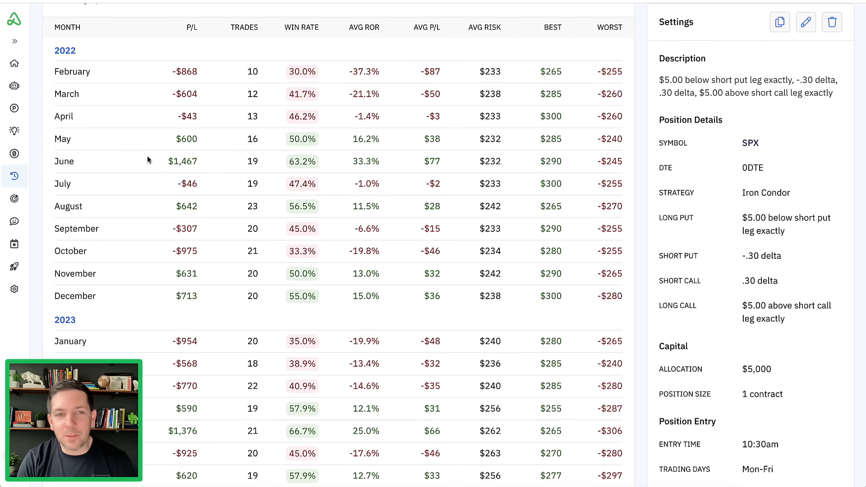
{"action": "scroll", "scroll_direction": "down", "scroll_amount": 3}
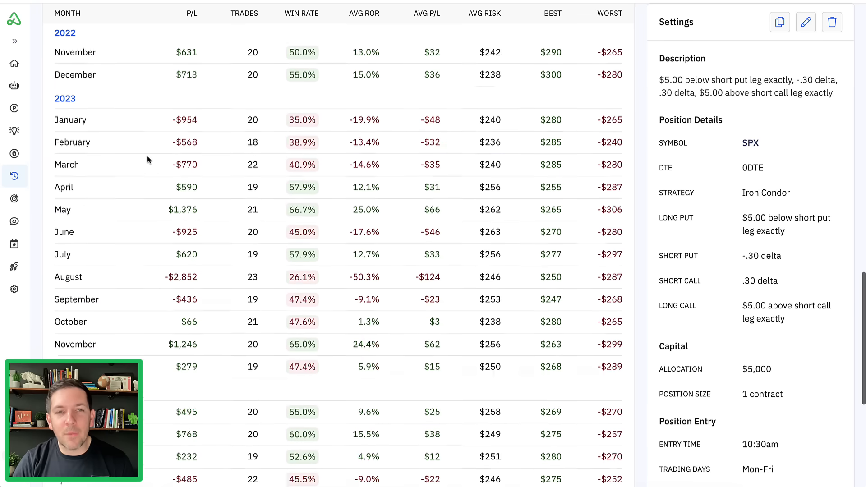
{"action": "scroll", "scroll_direction": "down", "scroll_amount": 3}
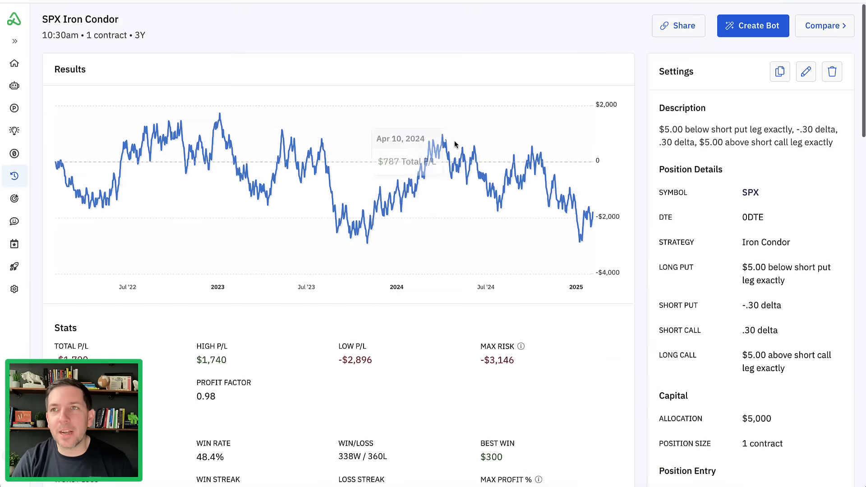
Compare this backtest and add another prefilled 0DTE backtest to the comparison.
{"action": "left_click", "coordinate": [823, 25]}
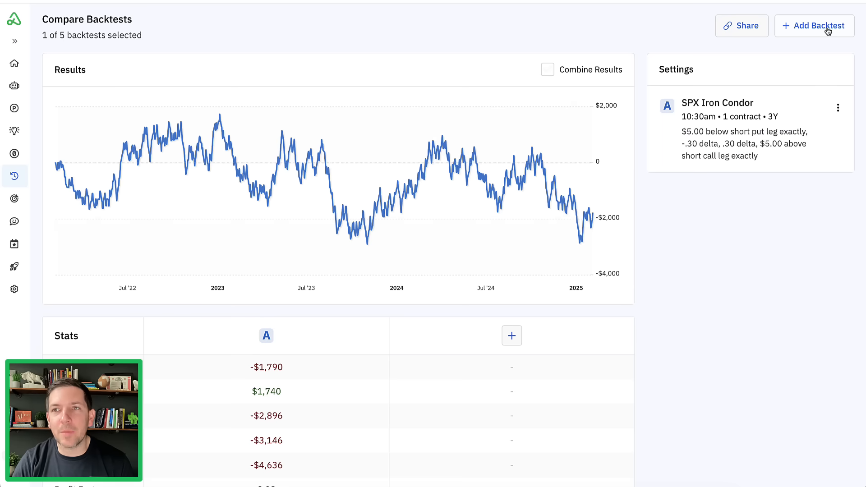
{"action": "left_click", "coordinate": [837, 107]}
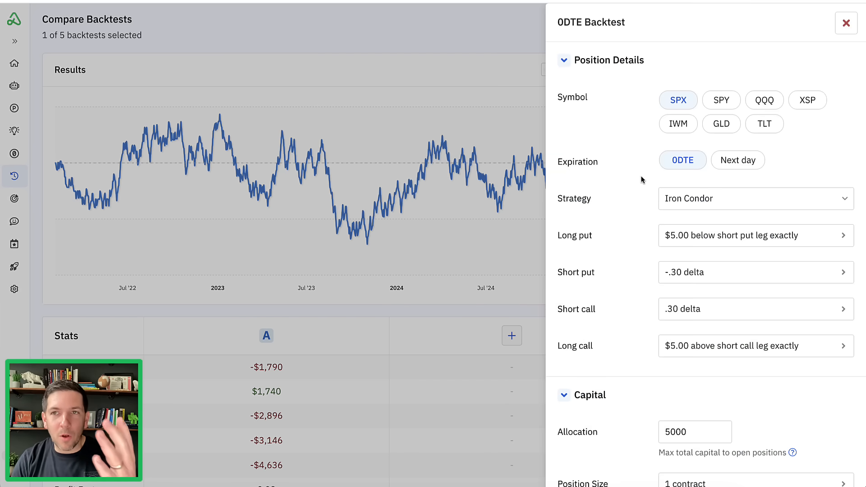
Run a second SPX iron condor backtest entering at 02:30 PM.
{"action": "scroll", "scroll_direction": "down", "scroll_amount": 3}
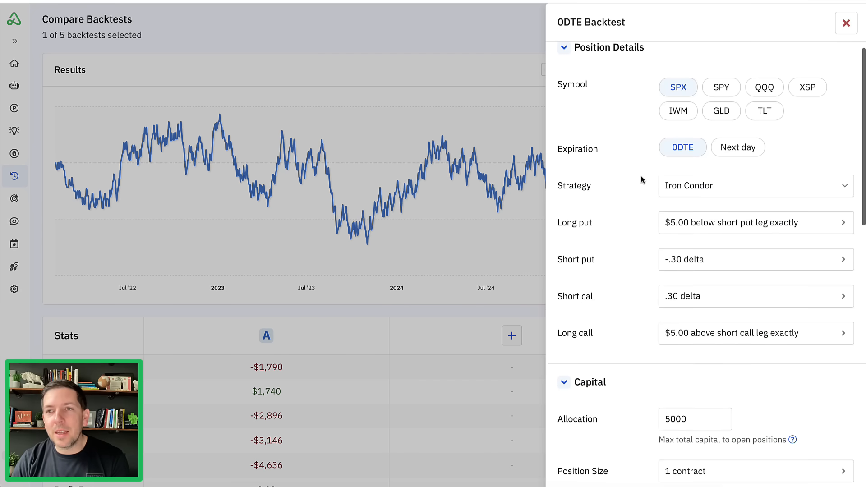
{"action": "scroll", "scroll_direction": "down", "scroll_amount": 3}
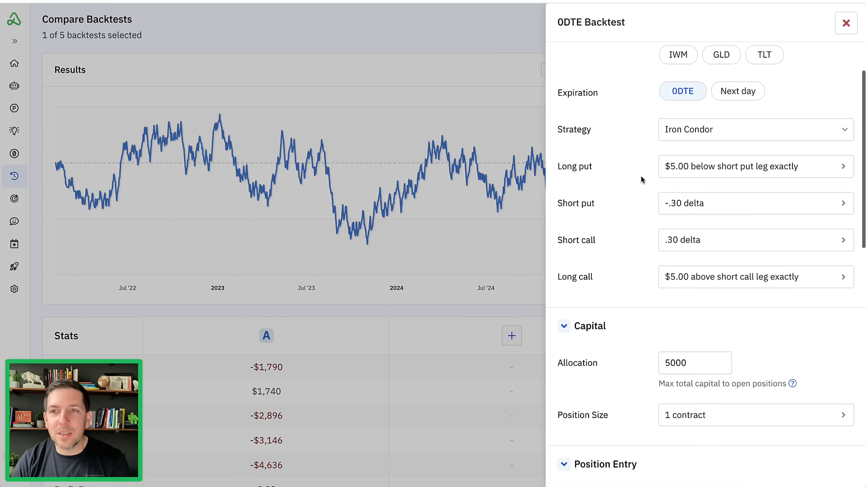
{"action": "scroll", "scroll_direction": "down", "scroll_amount": 3}
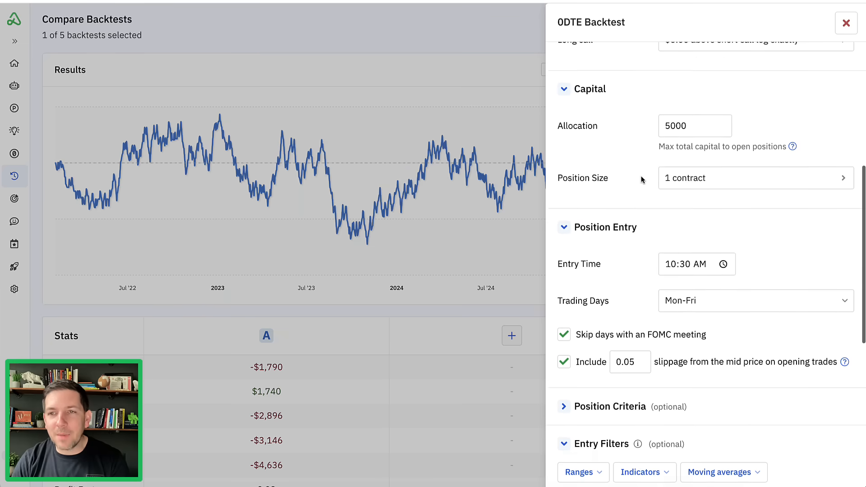
{"action": "scroll", "scroll_direction": "down", "scroll_amount": 3}
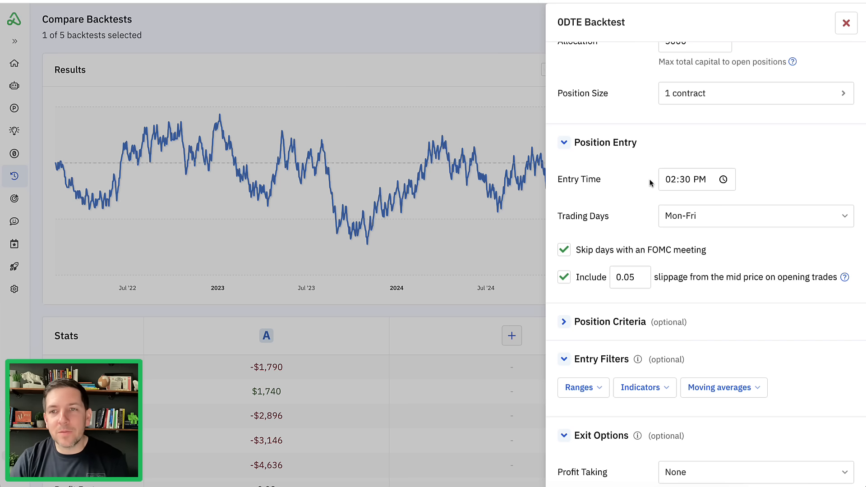
{"action": "scroll", "scroll_direction": "down", "scroll_amount": 3}
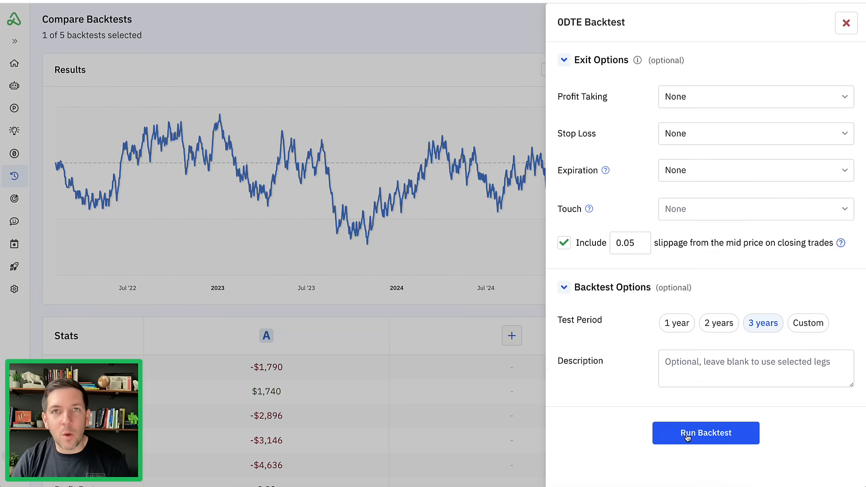
{"action": "left_click", "coordinate": [705, 433]}
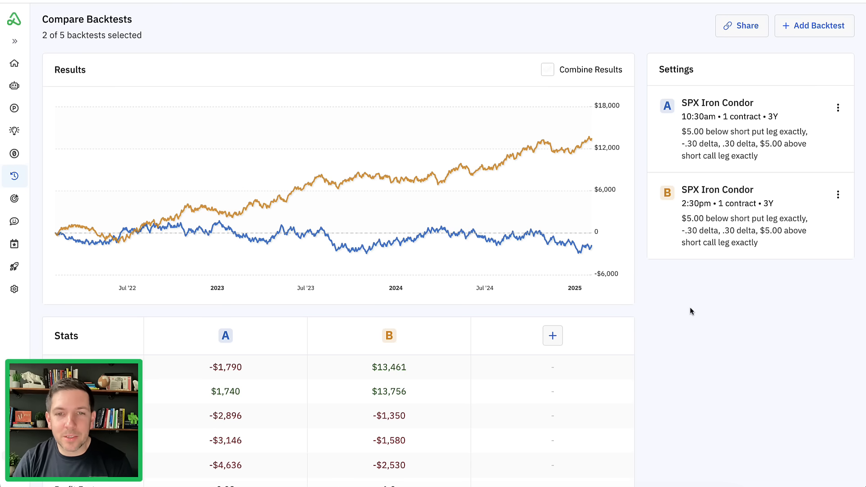
{"action": "mouse_move", "coordinate": [649, 242]}
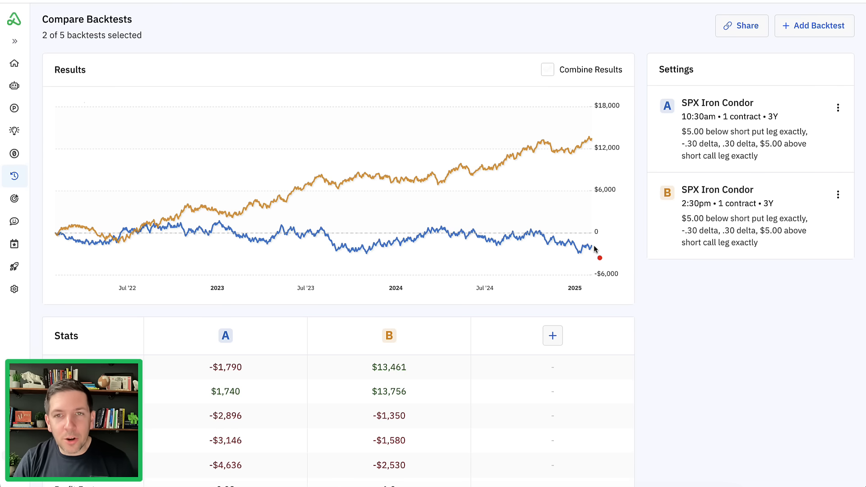
{"action": "mouse_move", "coordinate": [64, 238]}
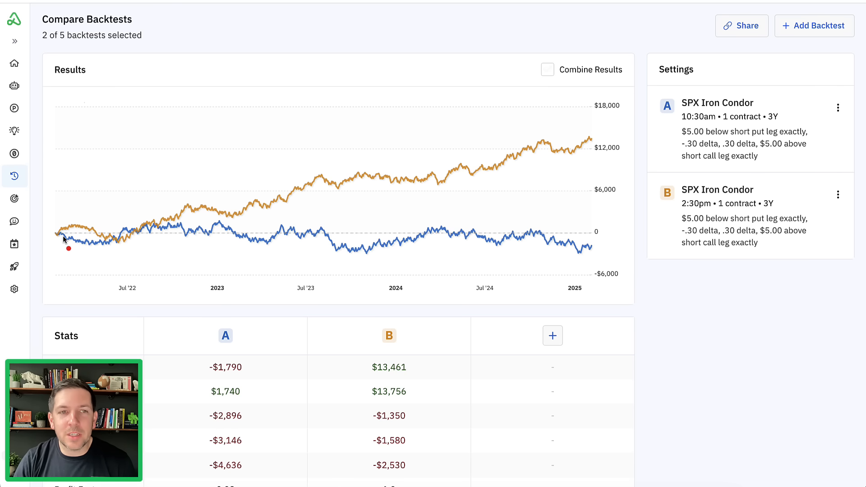
{"action": "left_click_drag", "start_coordinate": [59, 235], "coordinate": [411, 167]}
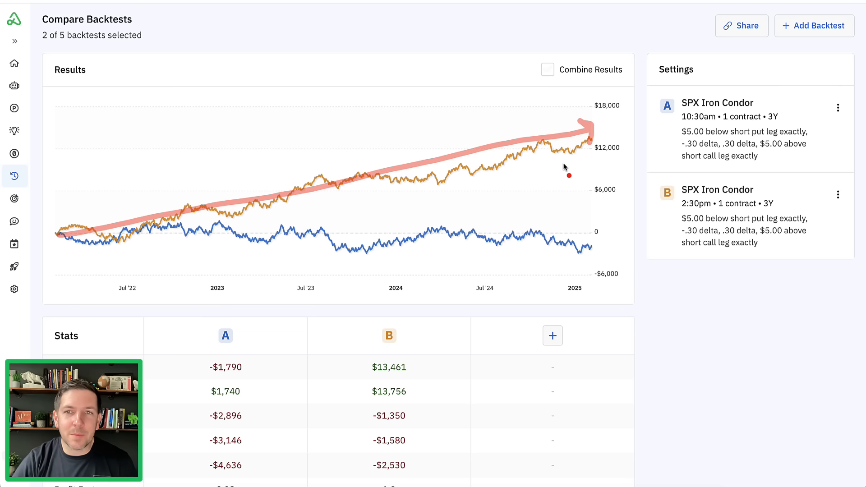
{"action": "mouse_move", "coordinate": [157, 224]}
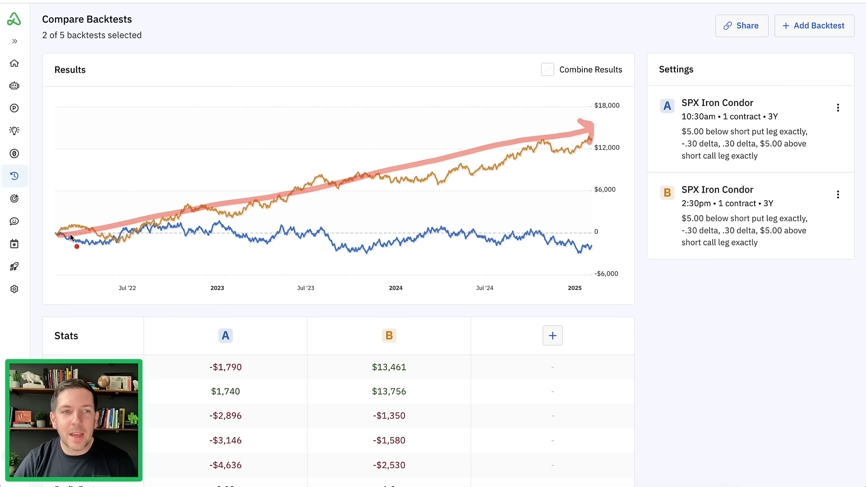
{"action": "left_click_drag", "start_coordinate": [58, 235], "coordinate": [473, 246]}
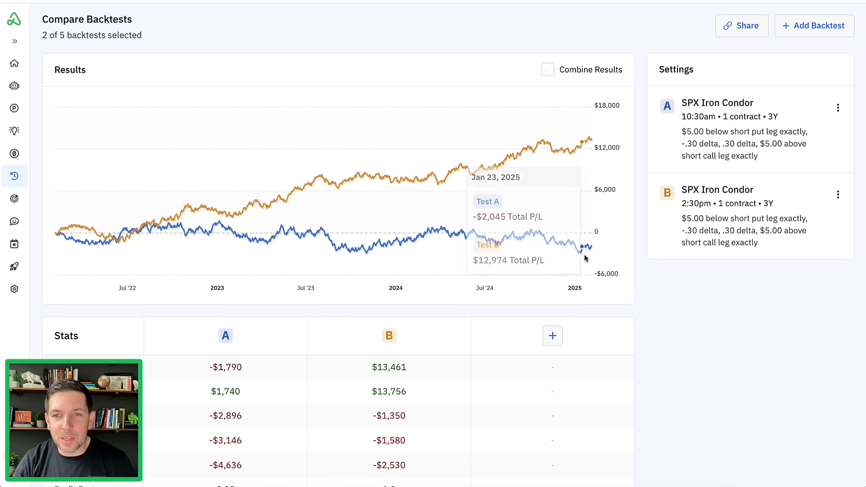
{"action": "scroll", "scroll_direction": "down", "scroll_amount": 3}
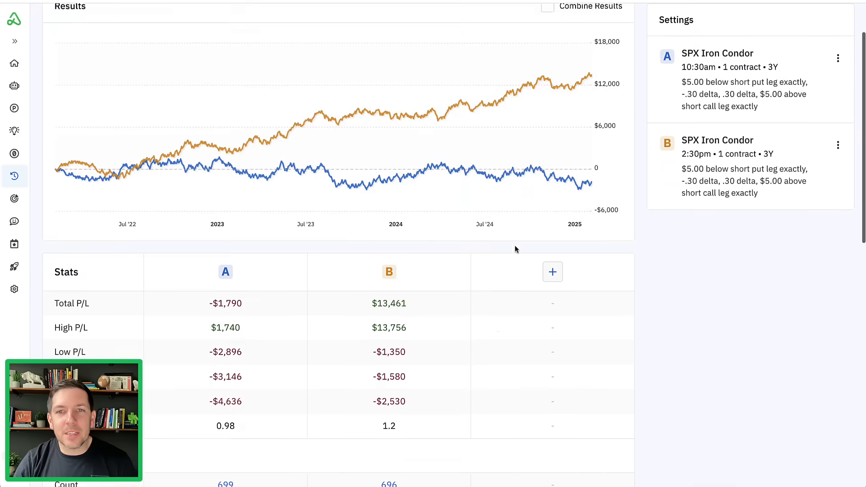
{"action": "scroll", "scroll_direction": "down", "scroll_amount": 3}
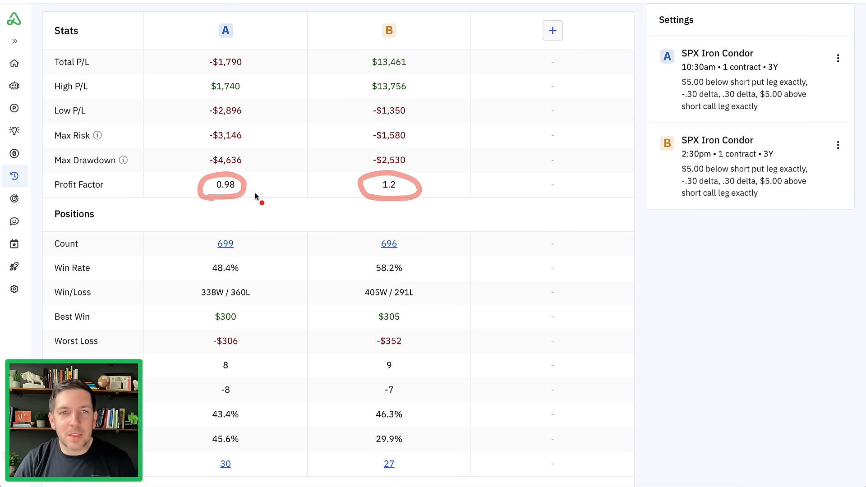
{"action": "mouse_move", "coordinate": [247, 188]}
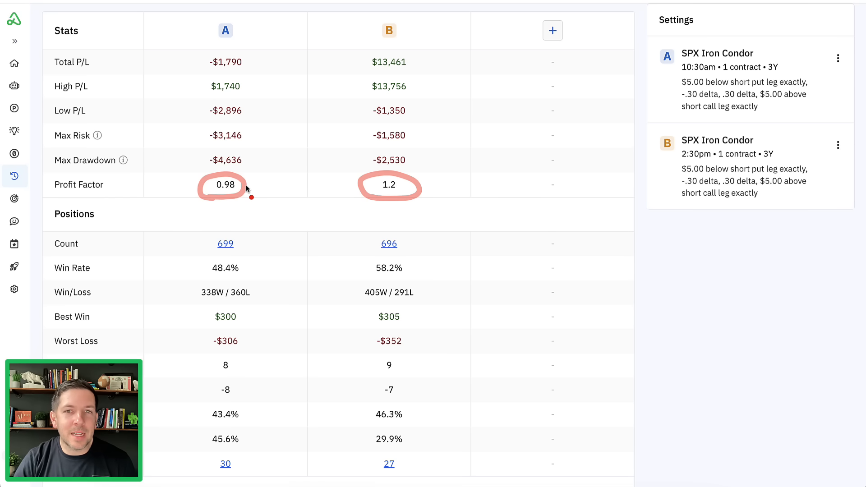
{"action": "mouse_move", "coordinate": [353, 203]}
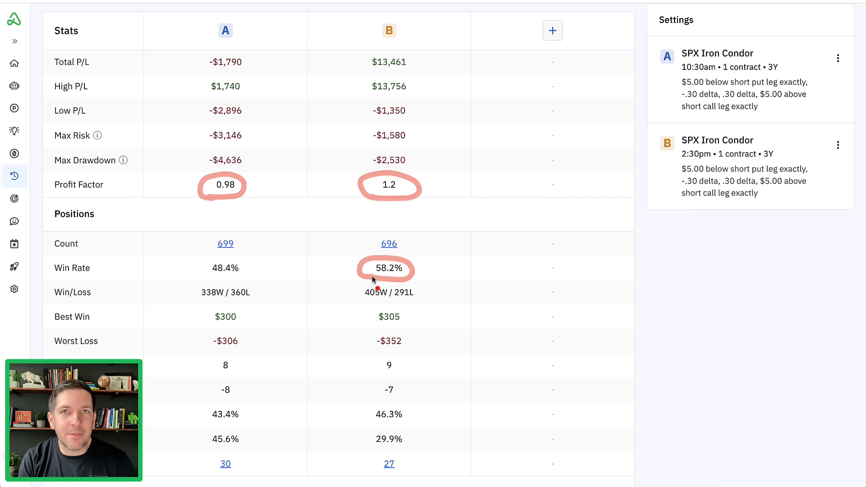
{"action": "mouse_move", "coordinate": [365, 273]}
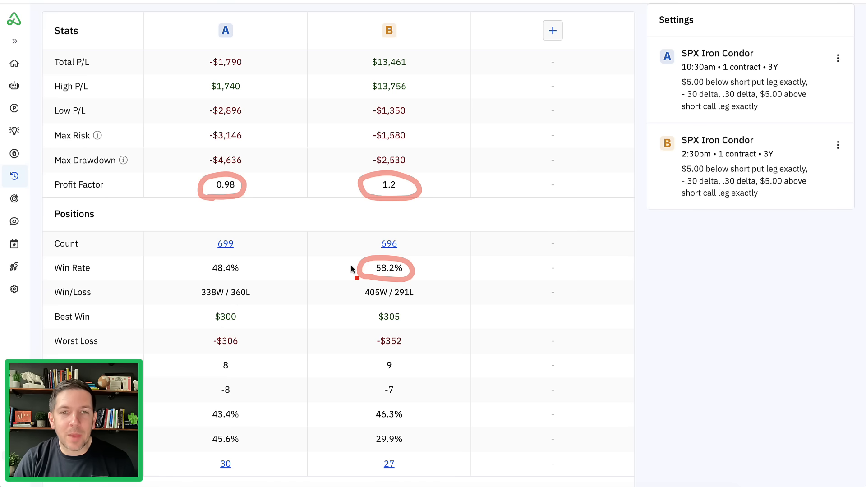
{"action": "scroll", "scroll_direction": "down", "scroll_amount": 3}
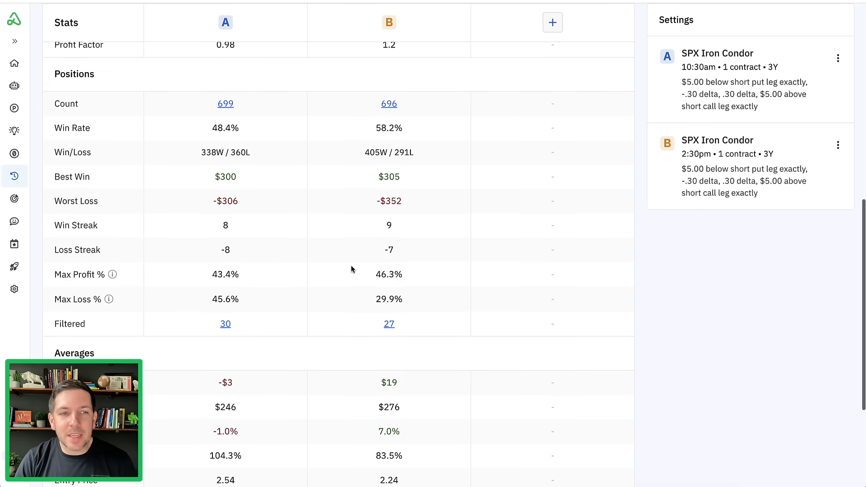
{"action": "scroll", "scroll_direction": "down", "scroll_amount": 3}
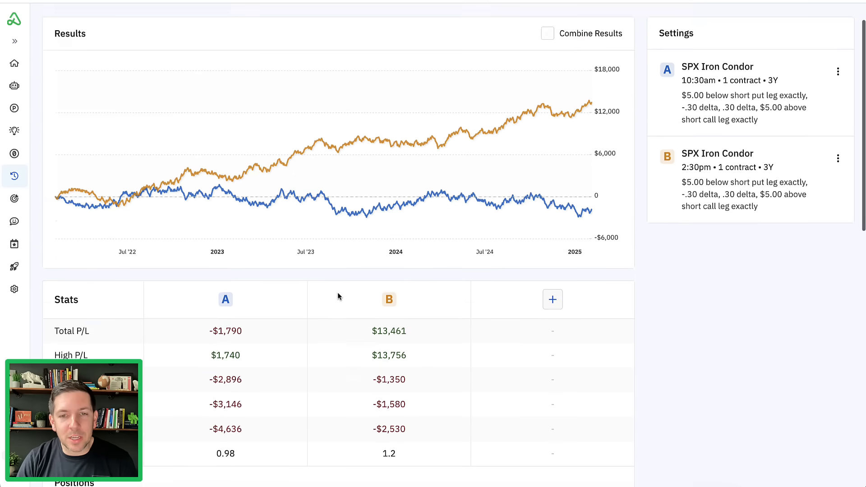
{"action": "scroll", "scroll_direction": "down", "scroll_amount": 3}
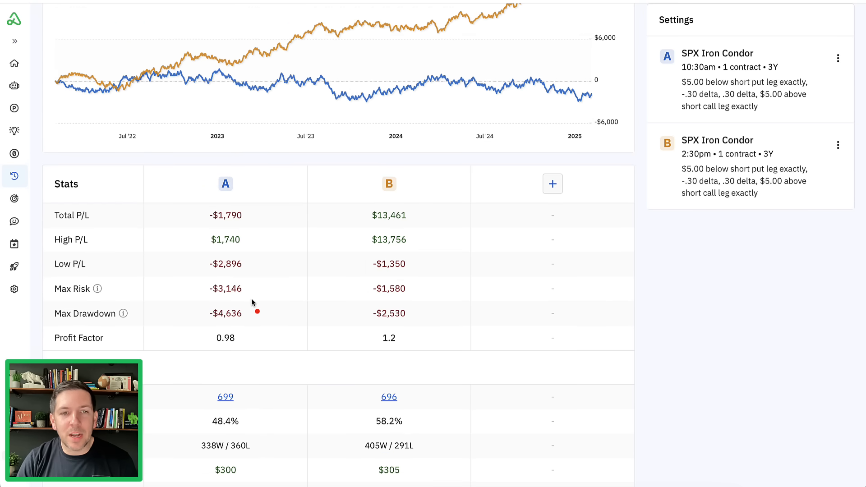
{"action": "mouse_move", "coordinate": [210, 326]}
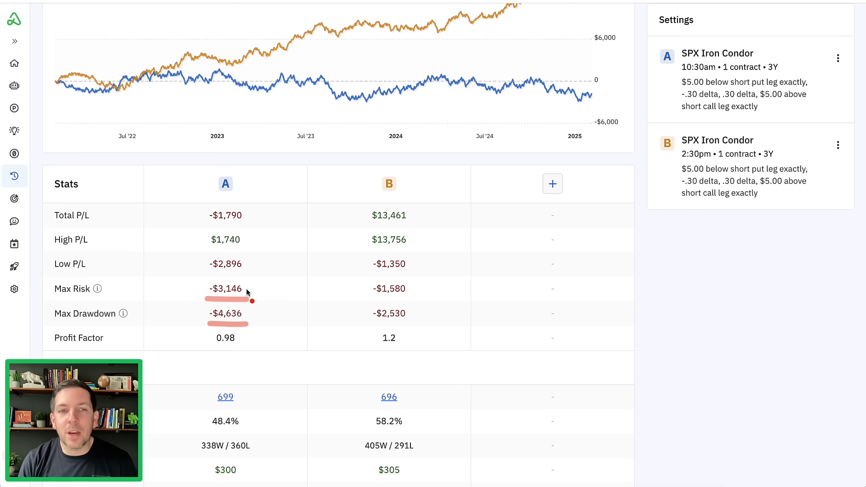
{"action": "mouse_move", "coordinate": [252, 317]}
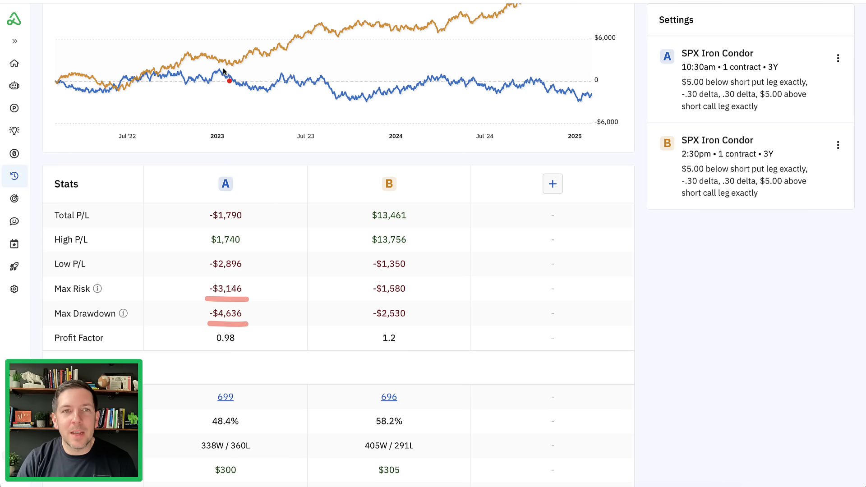
{"action": "left_click_drag", "start_coordinate": [220, 69], "coordinate": [370, 107]}
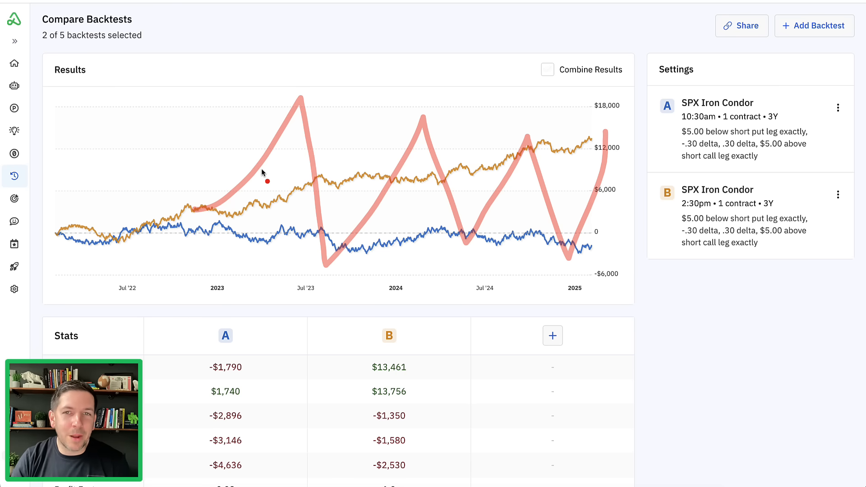
{"action": "mouse_move", "coordinate": [374, 221]}
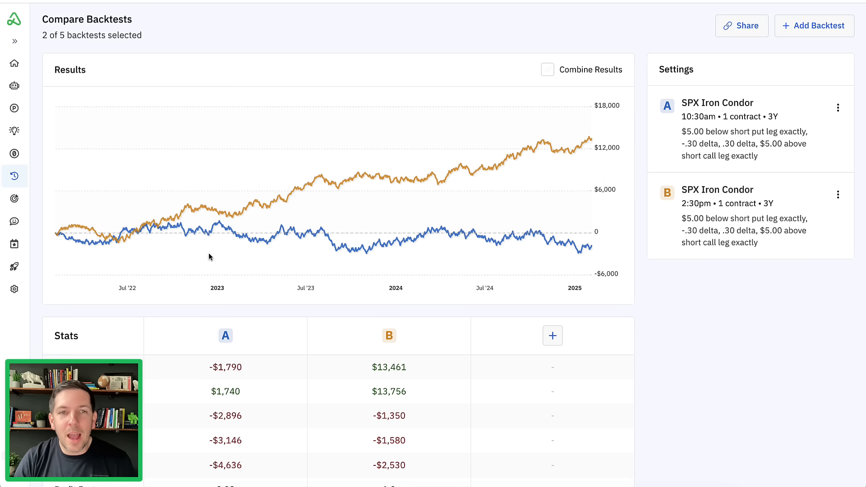
{"action": "mouse_move", "coordinate": [567, 152]}
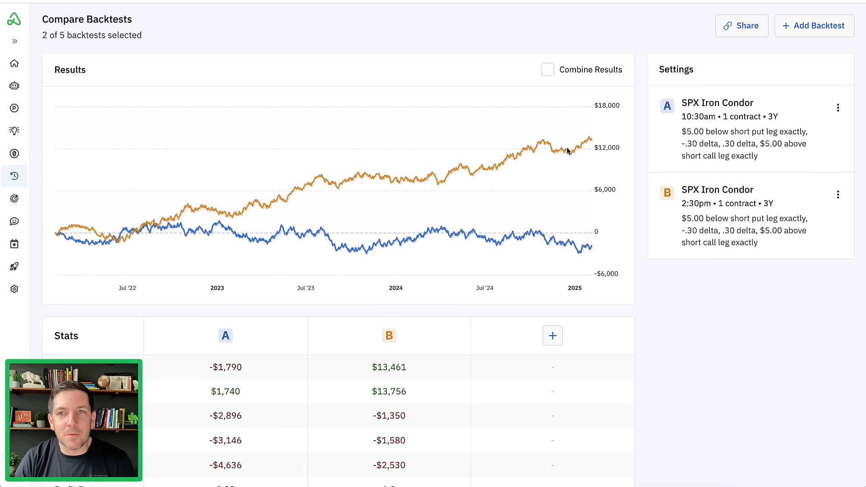
{"action": "scroll", "scroll_direction": "down", "scroll_amount": 3}
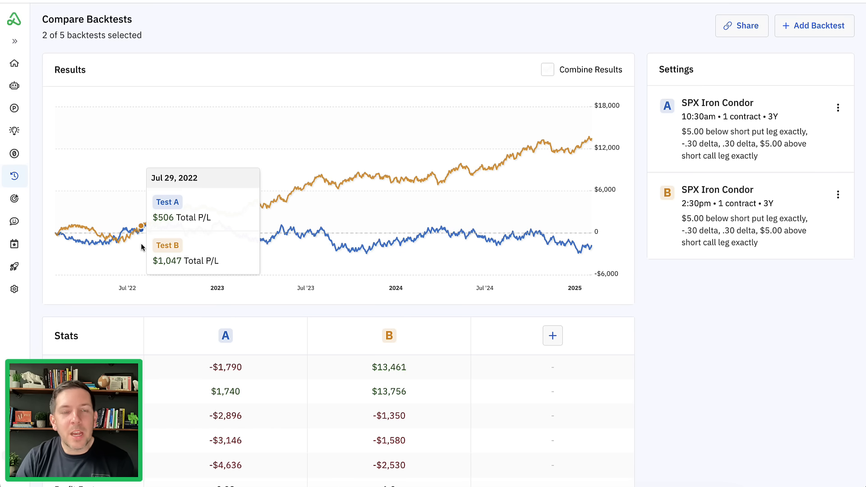
{"action": "mouse_move", "coordinate": [122, 231]}
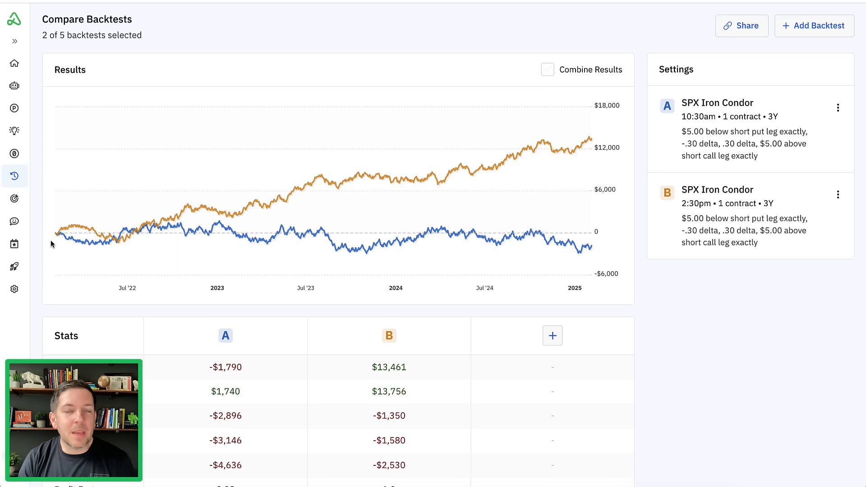
{"action": "mouse_move", "coordinate": [58, 237]}
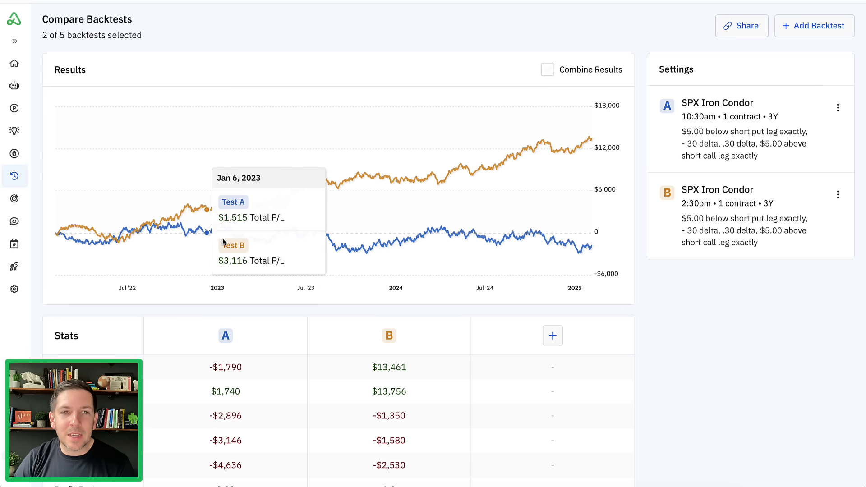
{"action": "mouse_move", "coordinate": [557, 182]}
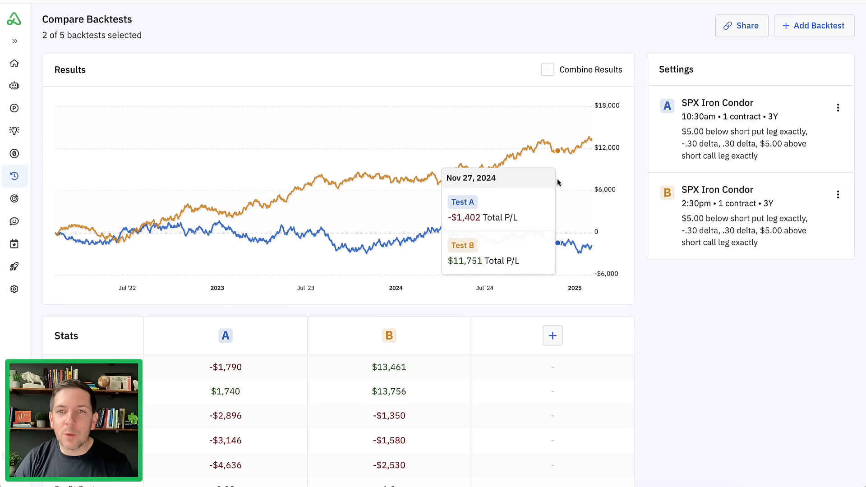
{"action": "mouse_move", "coordinate": [468, 71]}
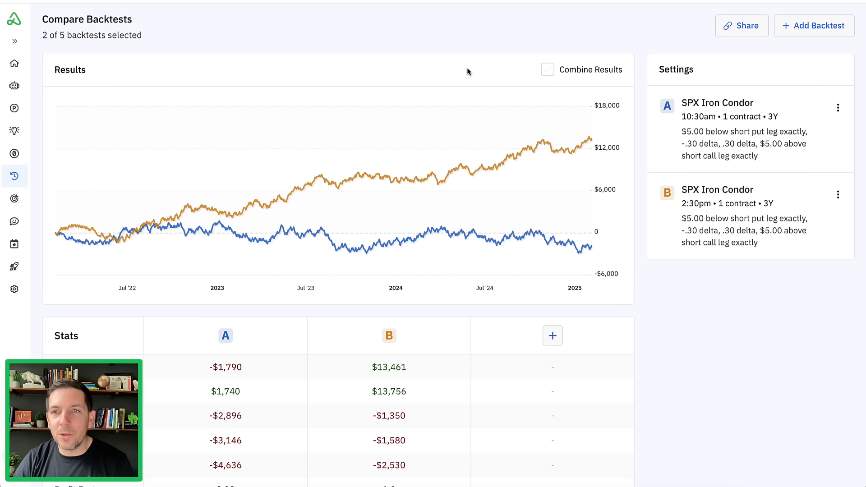
Create a bot from Test B, the 2:30 PM condor, via its three-dot menu.
{"action": "scroll", "scroll_direction": "down", "scroll_amount": 3}
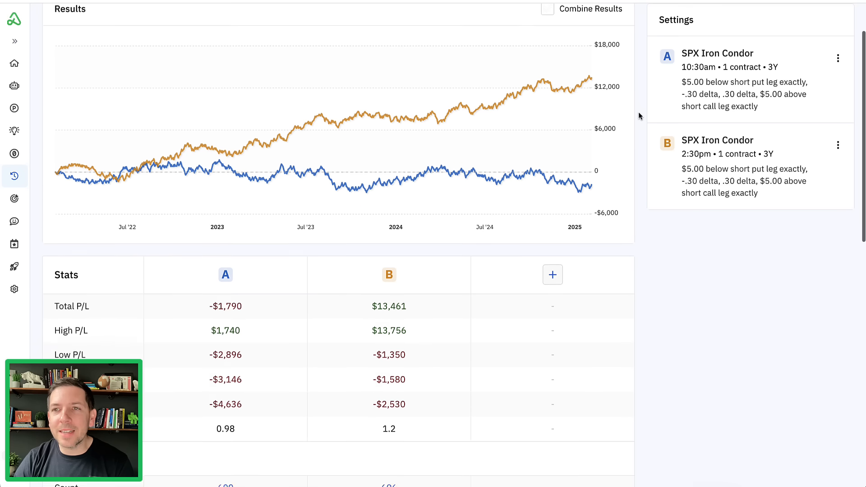
{"action": "scroll", "scroll_direction": "down", "scroll_amount": 3}
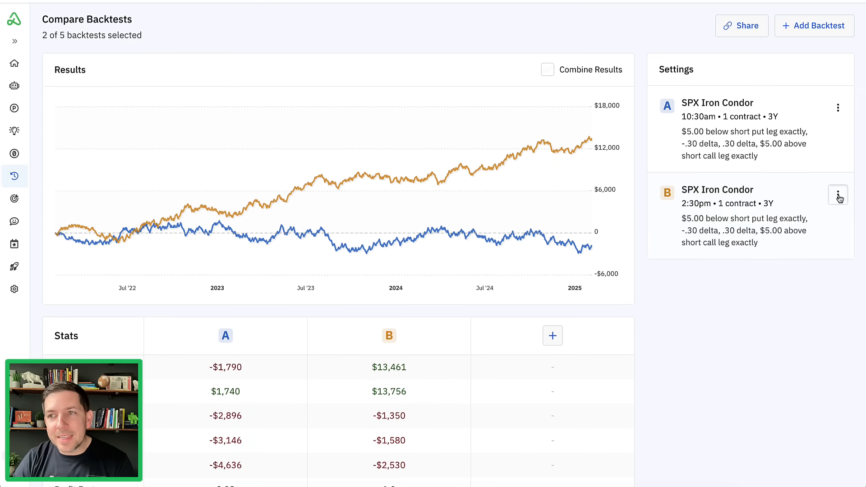
{"action": "left_click", "coordinate": [837, 195]}
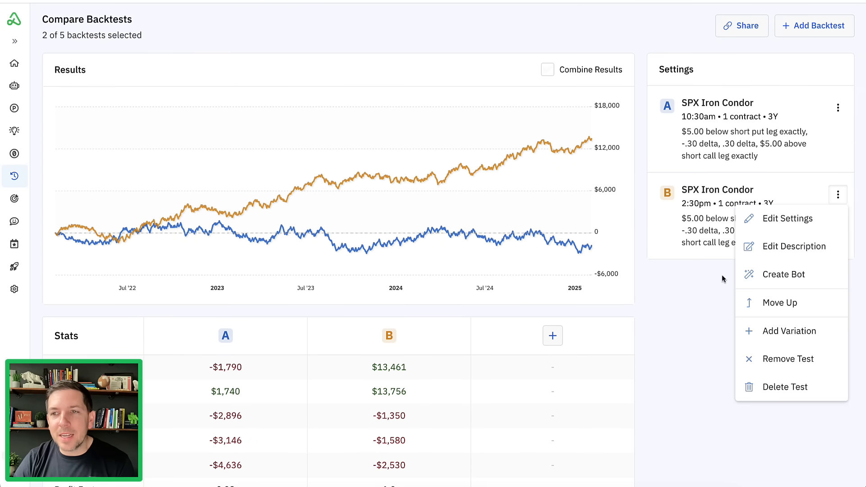
{"action": "mouse_move", "coordinate": [719, 278]}
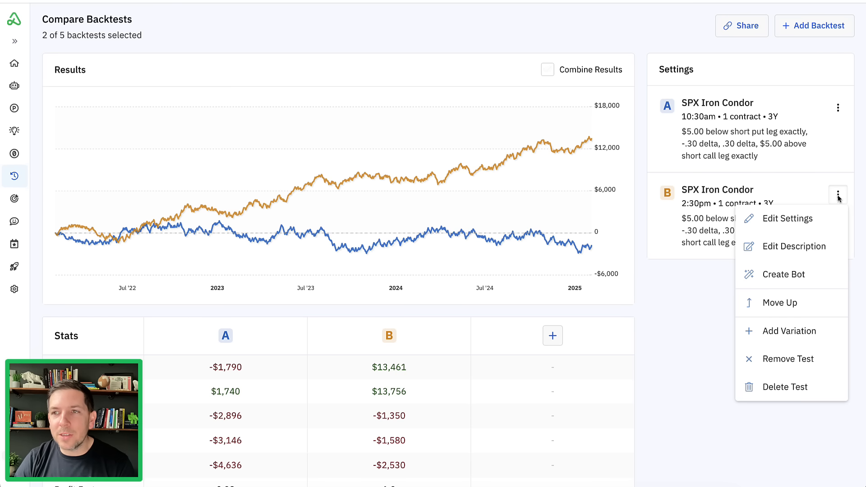
{"action": "mouse_move", "coordinate": [811, 283]}
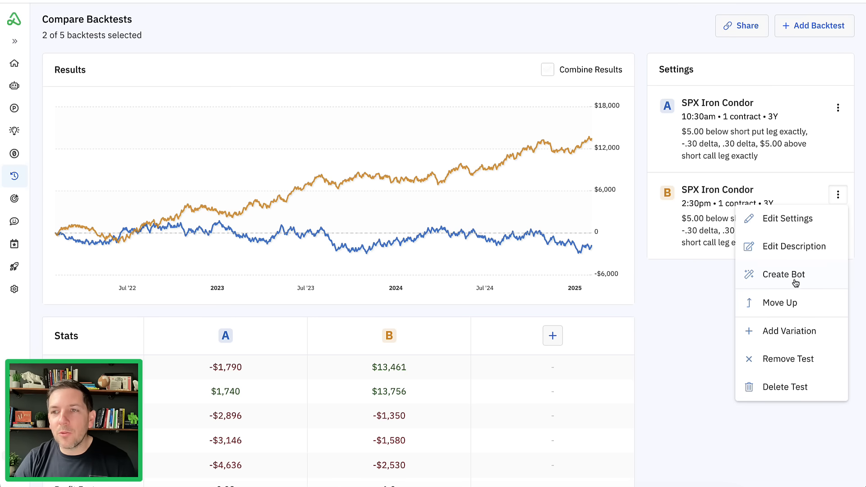
{"action": "left_click", "coordinate": [784, 274]}
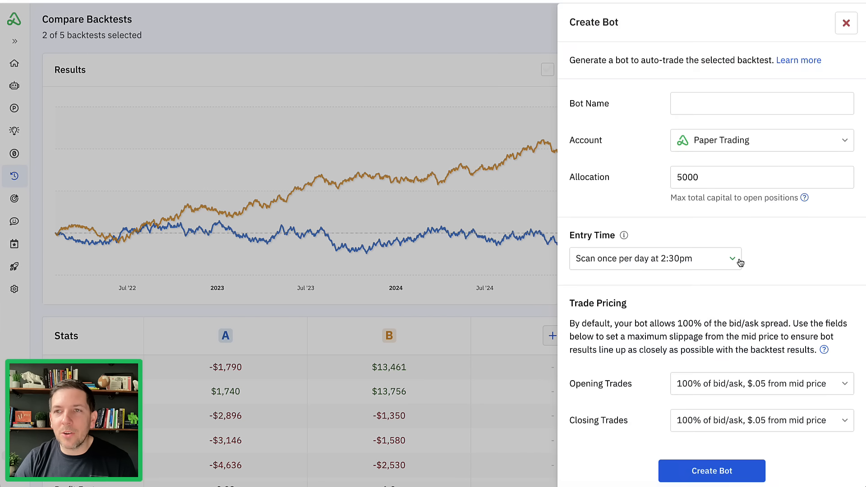
Assign the bot to the Main TradeStation account.
{"action": "left_click", "coordinate": [760, 139]}
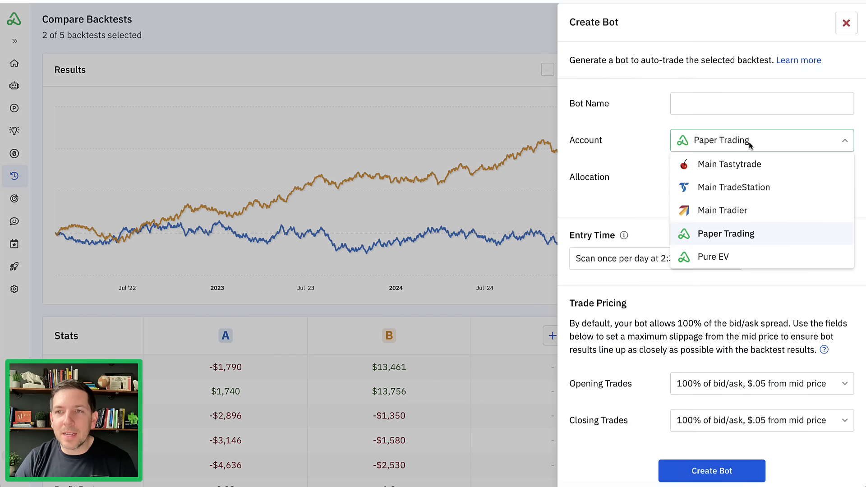
{"action": "left_click", "coordinate": [733, 186]}
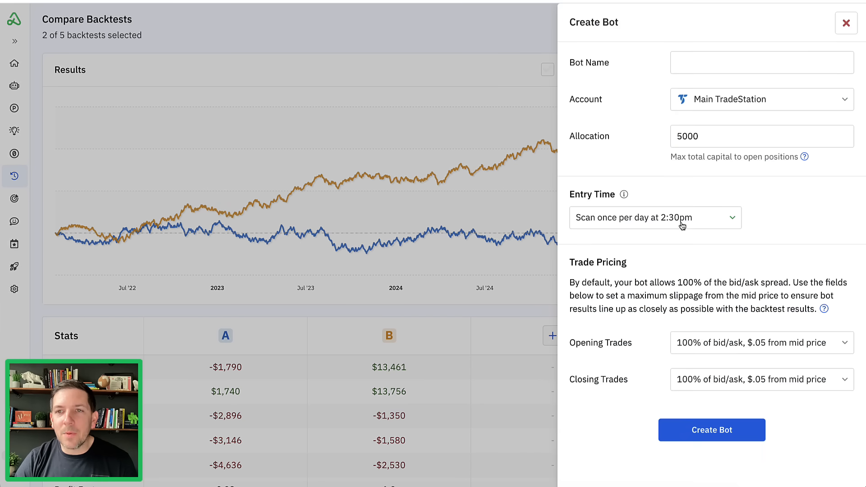
{"action": "left_click", "coordinate": [655, 217]}
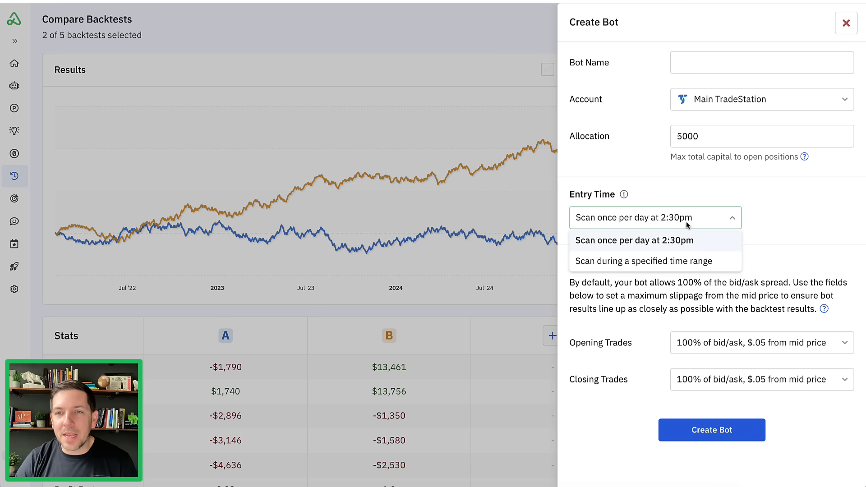
{"action": "left_click", "coordinate": [632, 240]}
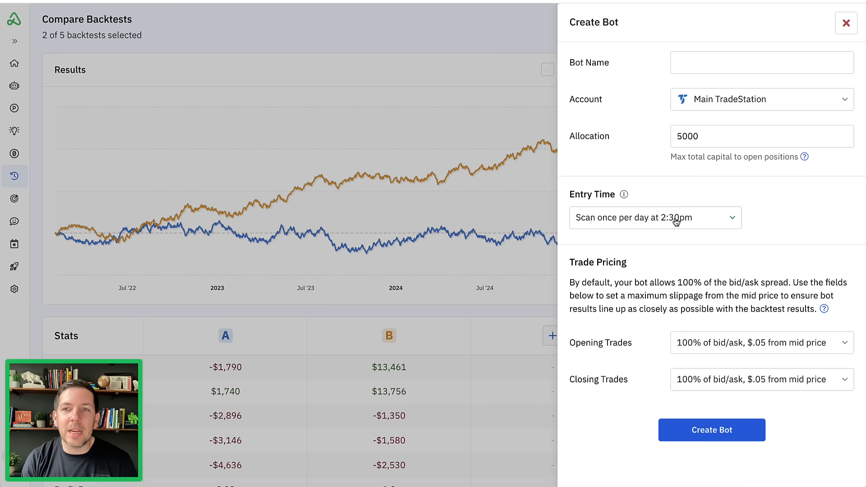
{"action": "mouse_move", "coordinate": [655, 223]}
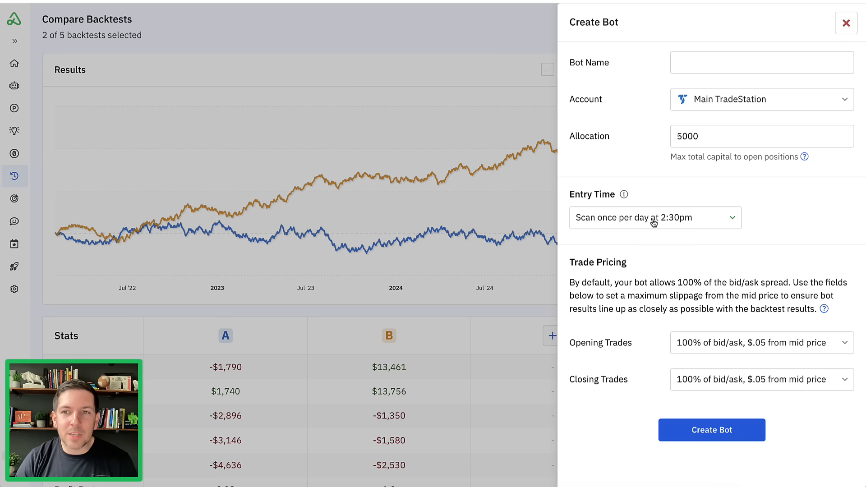
Set entries to scan a 2:20pm–2:40pm time range and close the bot panel.
{"action": "left_click", "coordinate": [655, 218]}
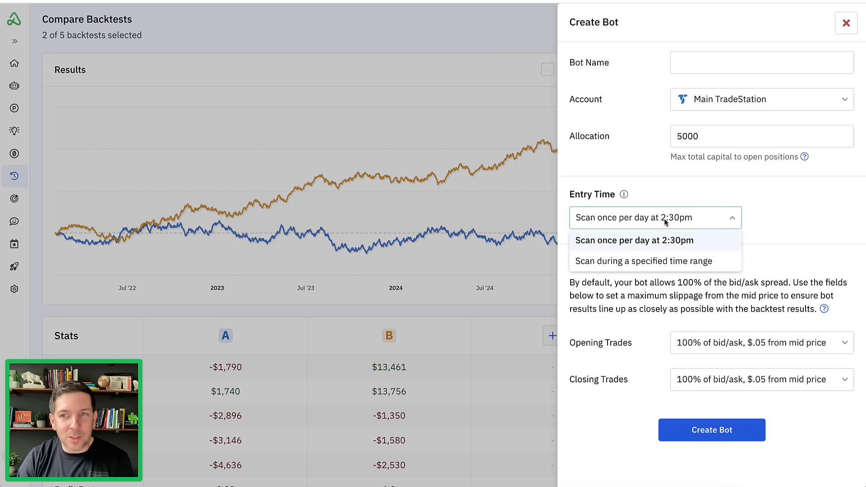
{"action": "left_click", "coordinate": [644, 260]}
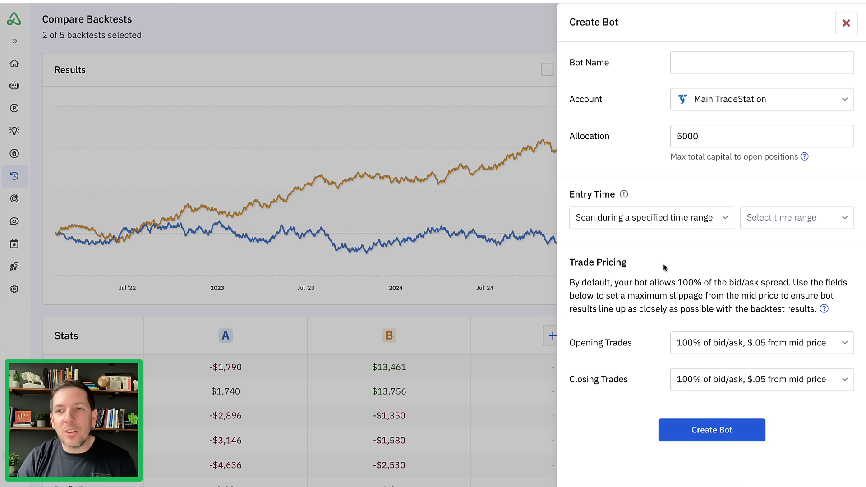
{"action": "left_click", "coordinate": [795, 217]}
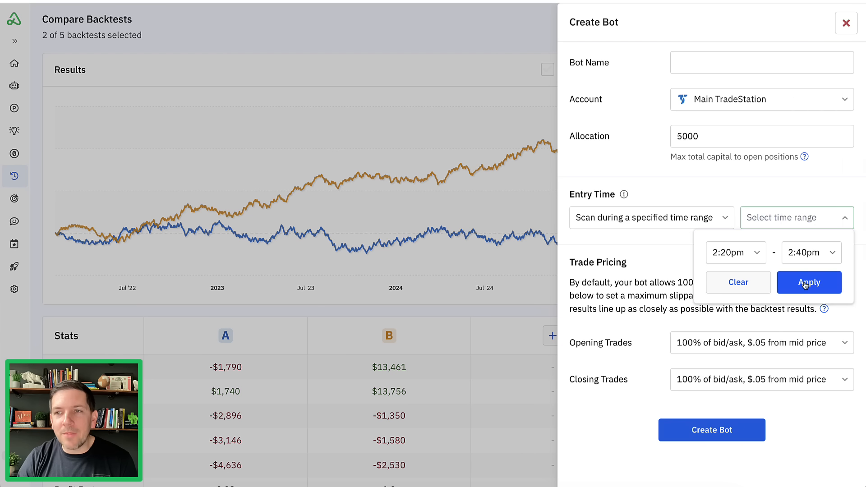
{"action": "left_click", "coordinate": [808, 283]}
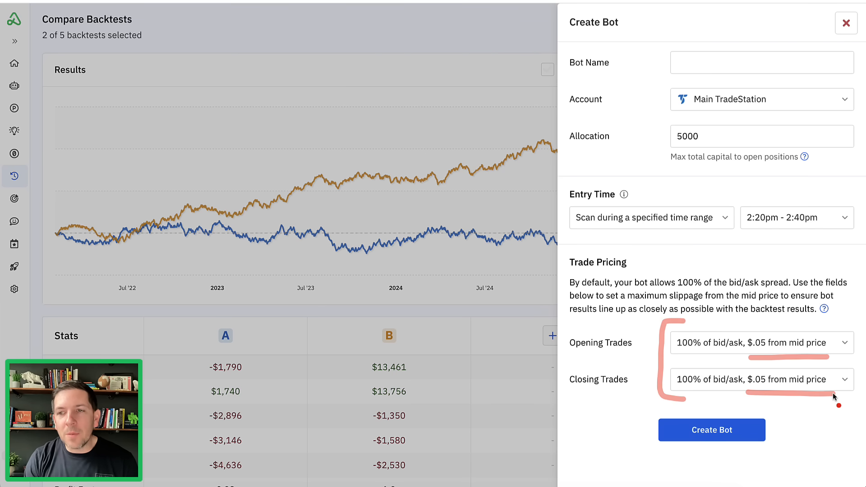
{"action": "mouse_move", "coordinate": [735, 356]}
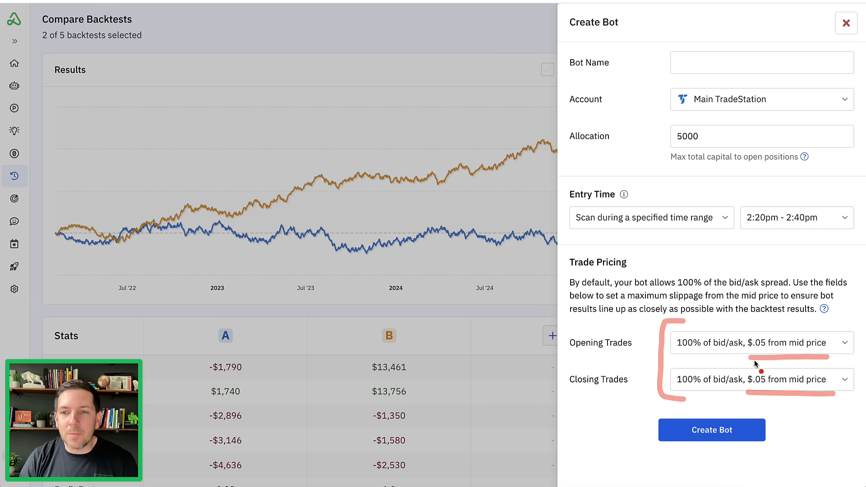
{"action": "mouse_move", "coordinate": [781, 391]}
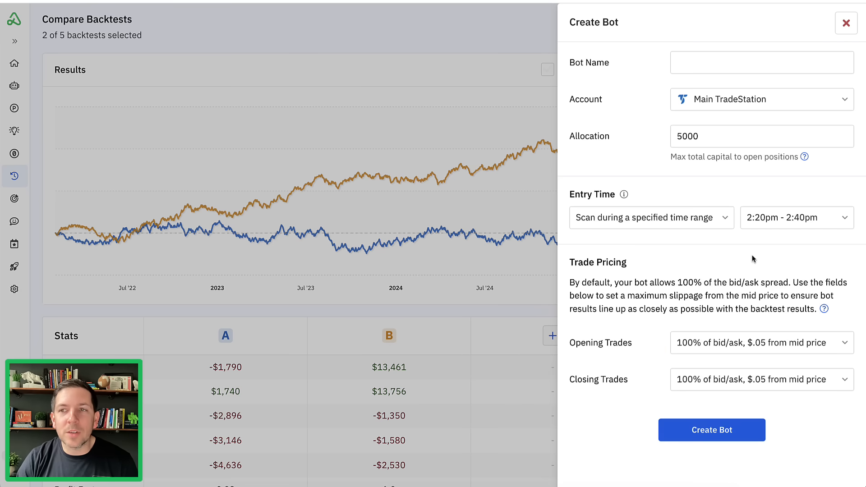
{"action": "left_click", "coordinate": [847, 23]}
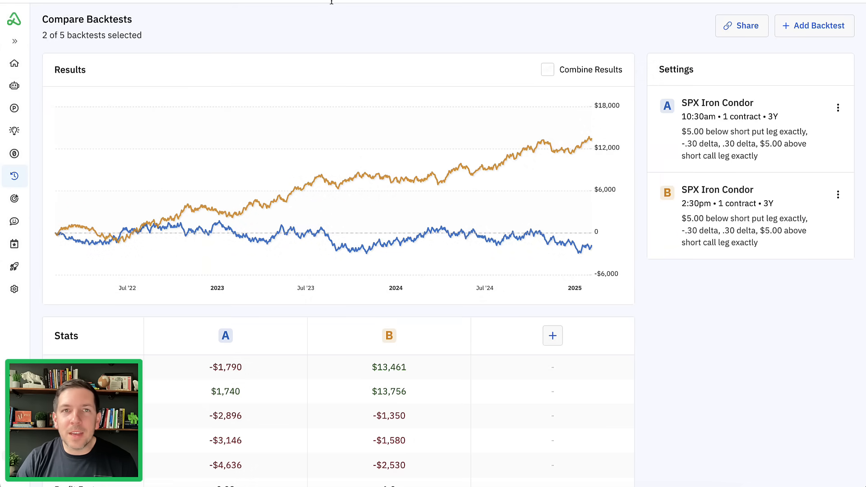
Go to the existing *SPX 2:30 PM Bot and view its automation log.
{"action": "left_click", "coordinate": [14, 86]}
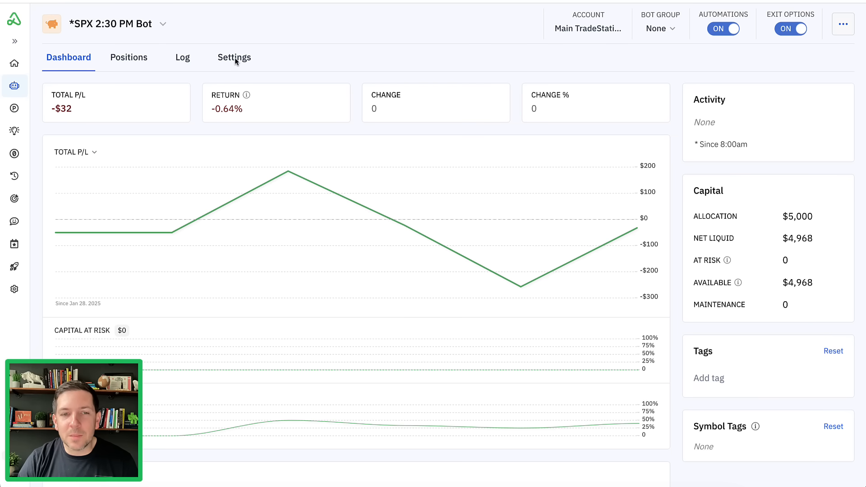
{"action": "scroll", "scroll_direction": "down", "scroll_amount": 3}
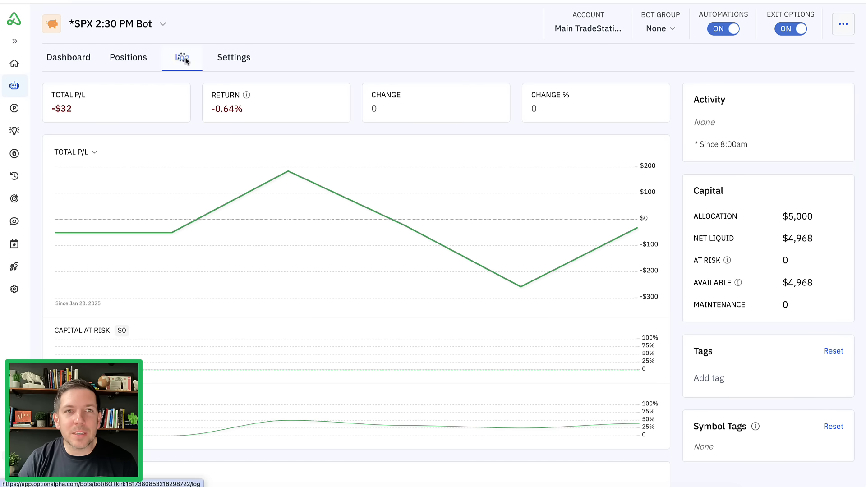
{"action": "left_click", "coordinate": [181, 57]}
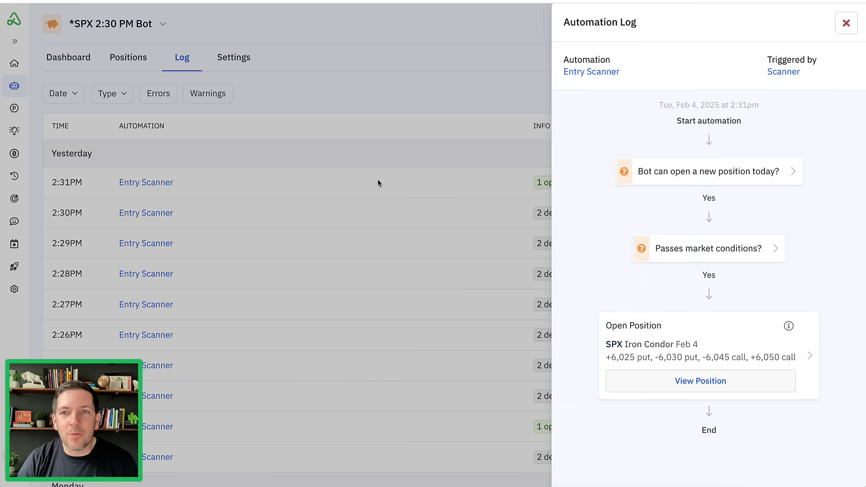
{"action": "mouse_move", "coordinate": [614, 276]}
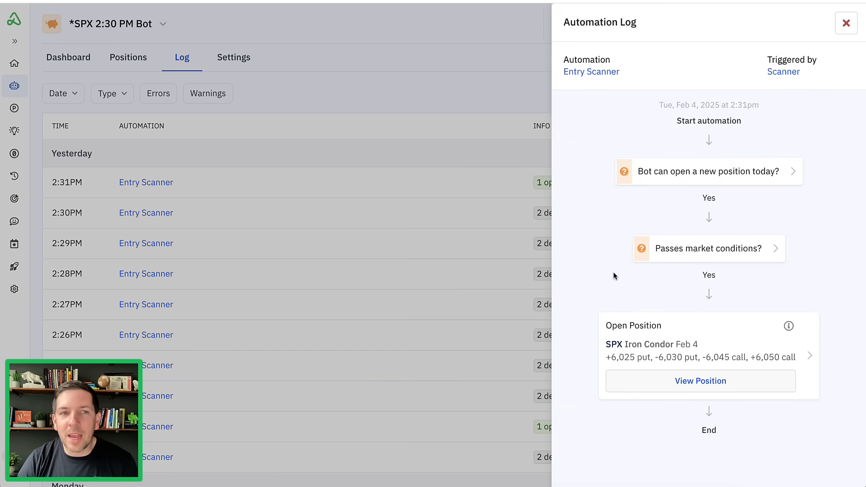
{"action": "mouse_move", "coordinate": [616, 249]}
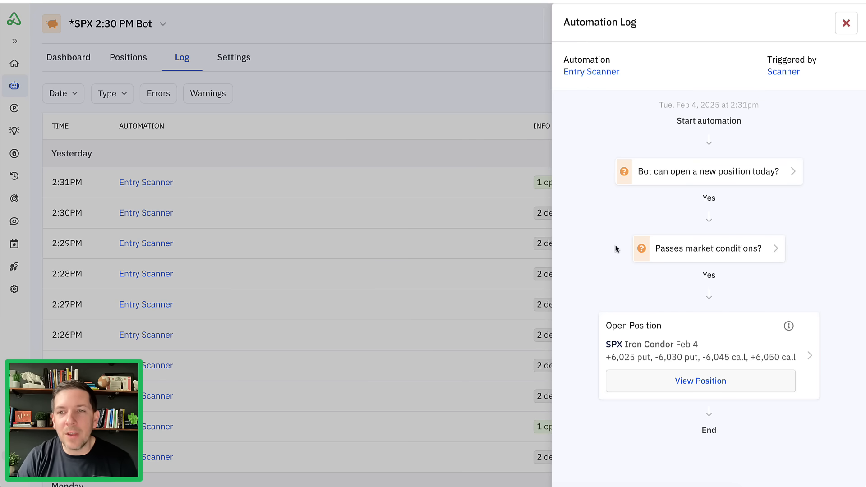
Inspect the Feb 4 iron condor's details showing the $225 closed profit, then leave the automation log.
{"action": "left_click", "coordinate": [700, 380]}
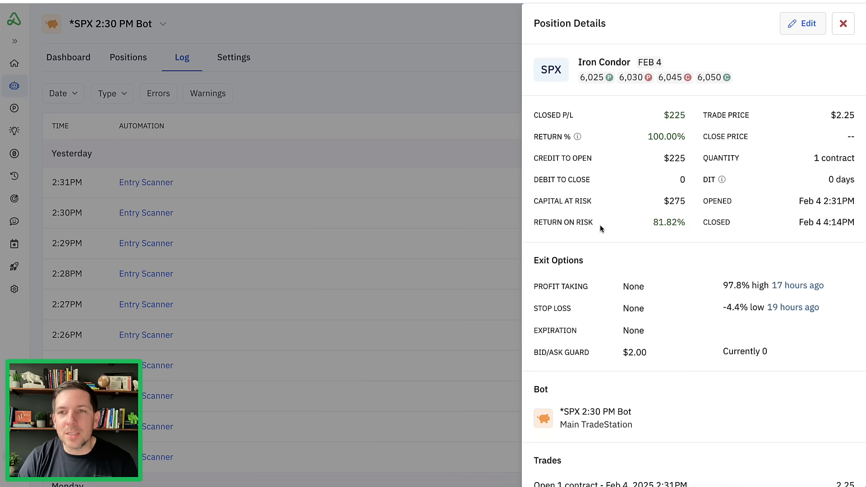
{"action": "double_click", "coordinate": [675, 114]}
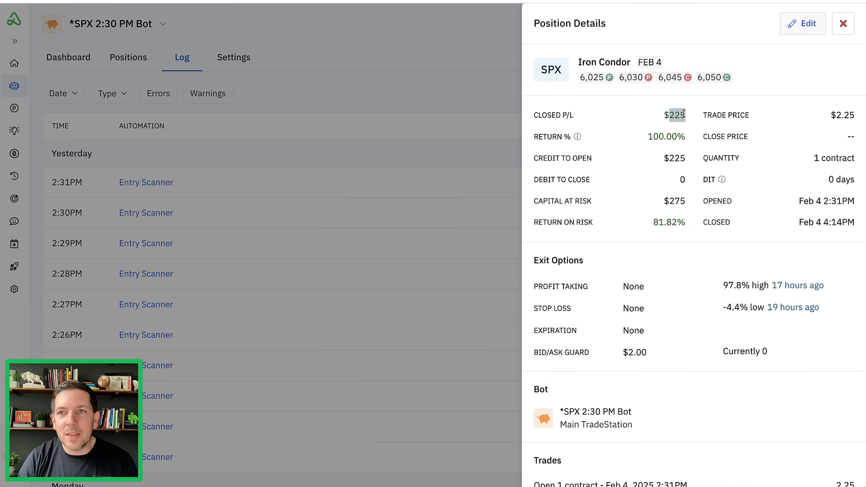
{"action": "scroll", "scroll_direction": "down", "scroll_amount": 3}
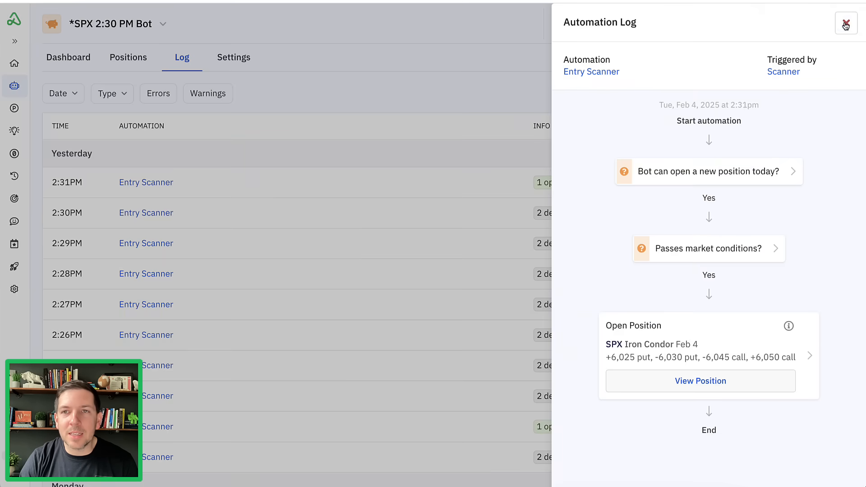
{"action": "left_click", "coordinate": [845, 23]}
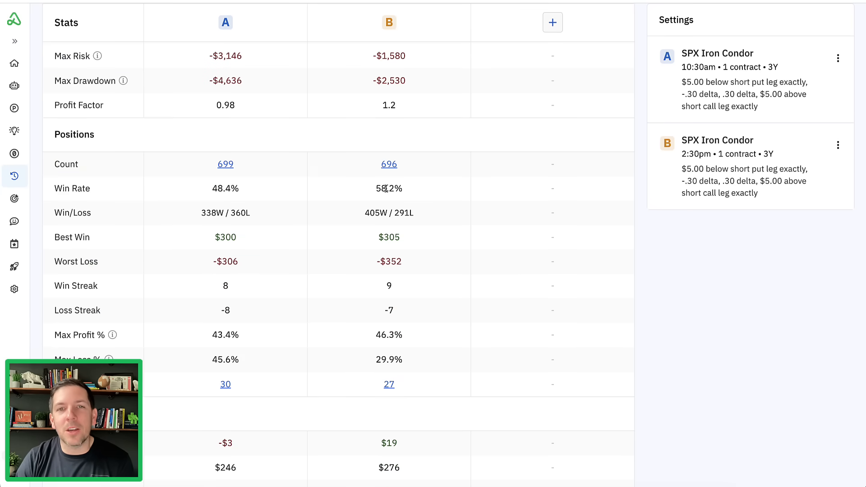
{"action": "mouse_move", "coordinate": [389, 166]}
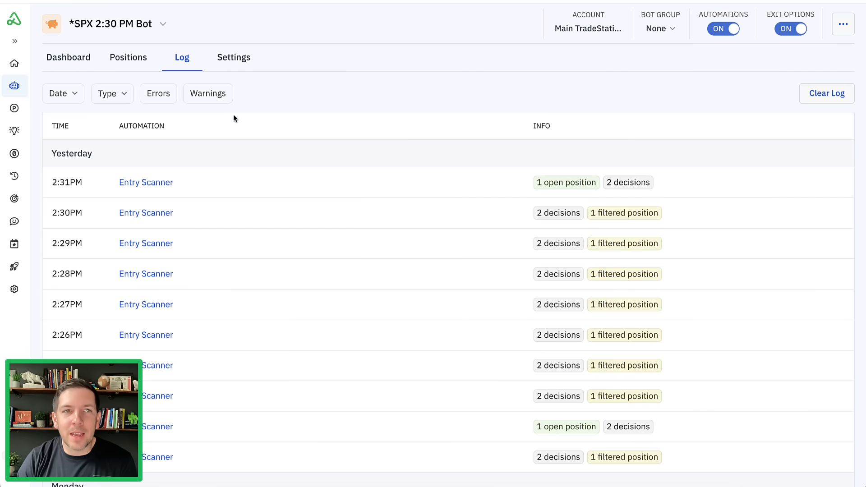
Show the SPX 2:30 PM Bot's dashboard positions with -$32 total P/L and closed condors.
{"action": "left_click", "coordinate": [67, 57]}
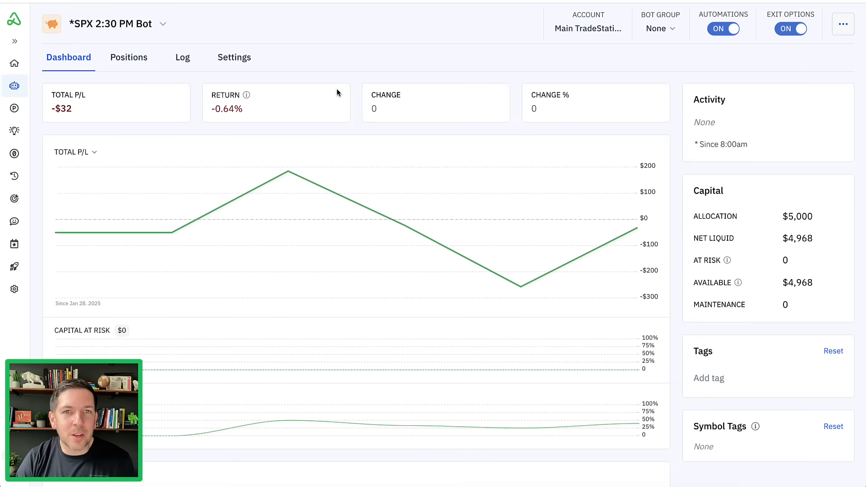
{"action": "mouse_move", "coordinate": [353, 93]}
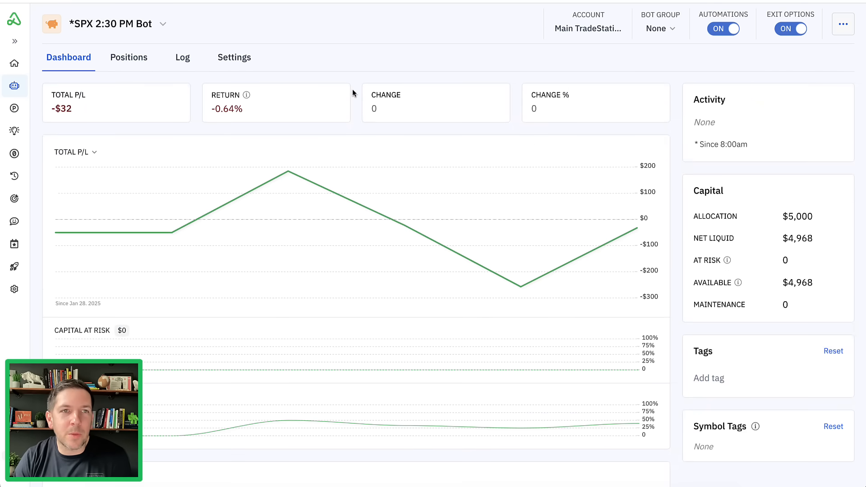
{"action": "left_click", "coordinate": [129, 57]}
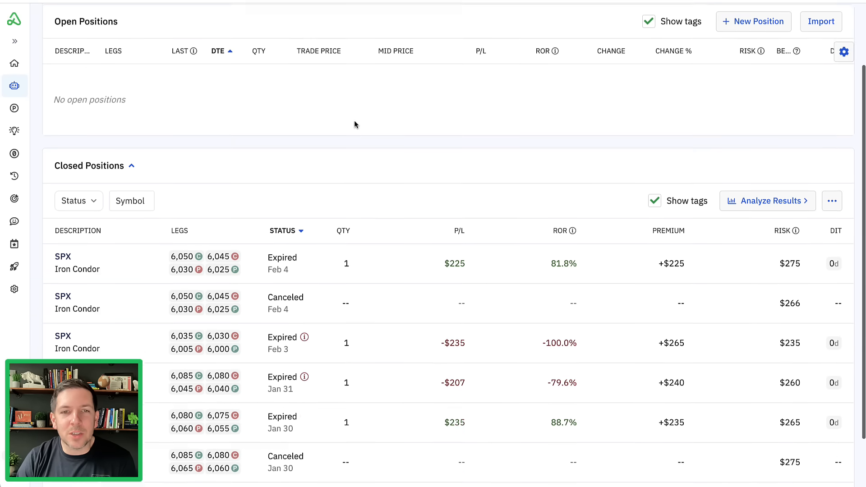
{"action": "scroll", "scroll_direction": "down", "scroll_amount": 3}
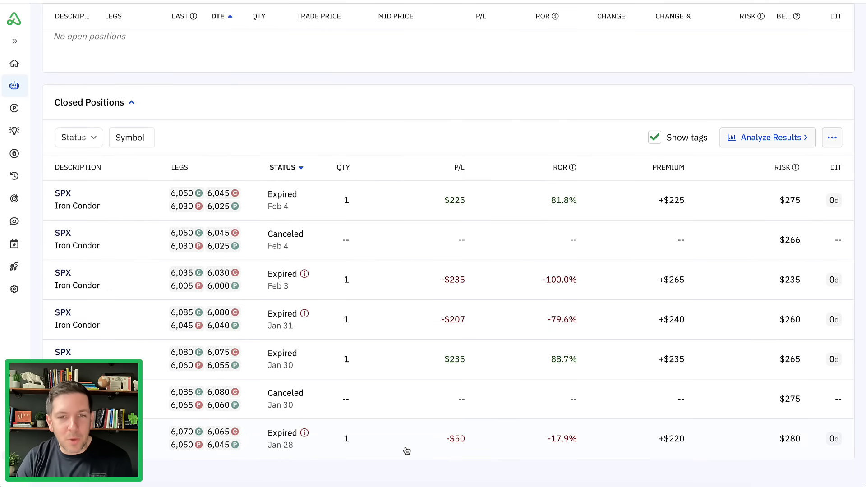
{"action": "mouse_move", "coordinate": [415, 287]}
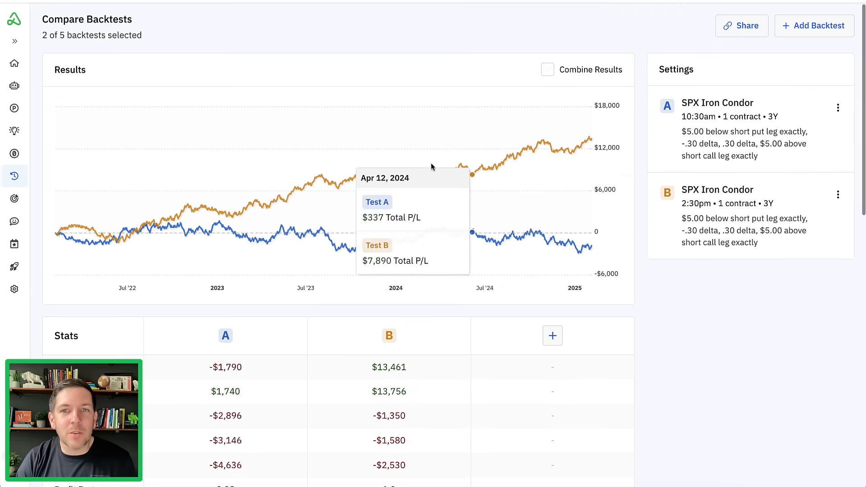
{"action": "mouse_move", "coordinate": [643, 130]}
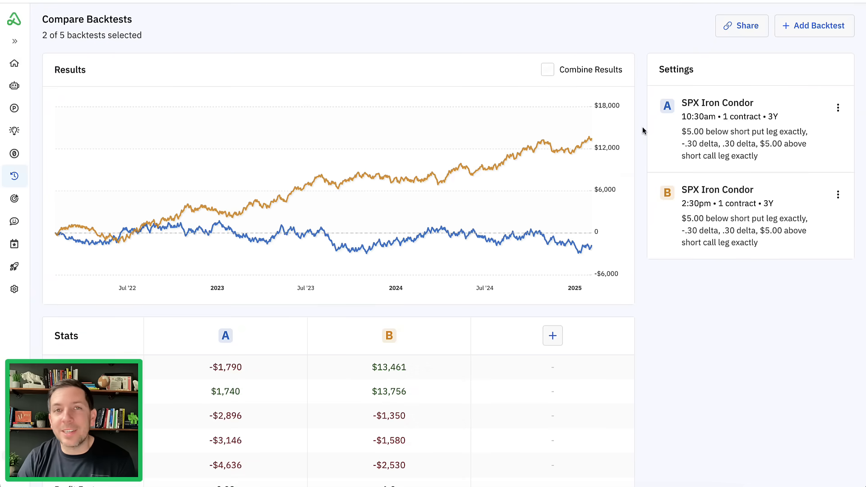